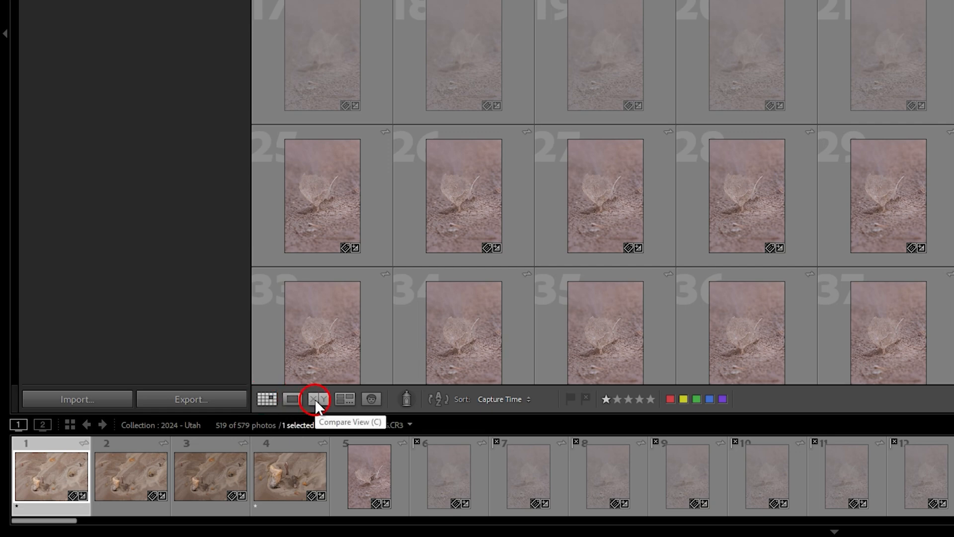
mouse_move(339, 403)
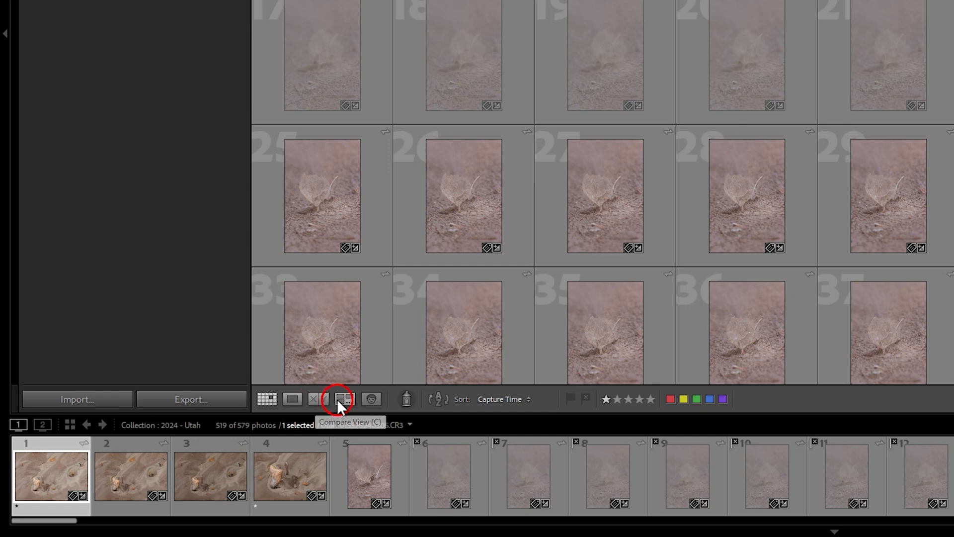
mouse_move(344, 399)
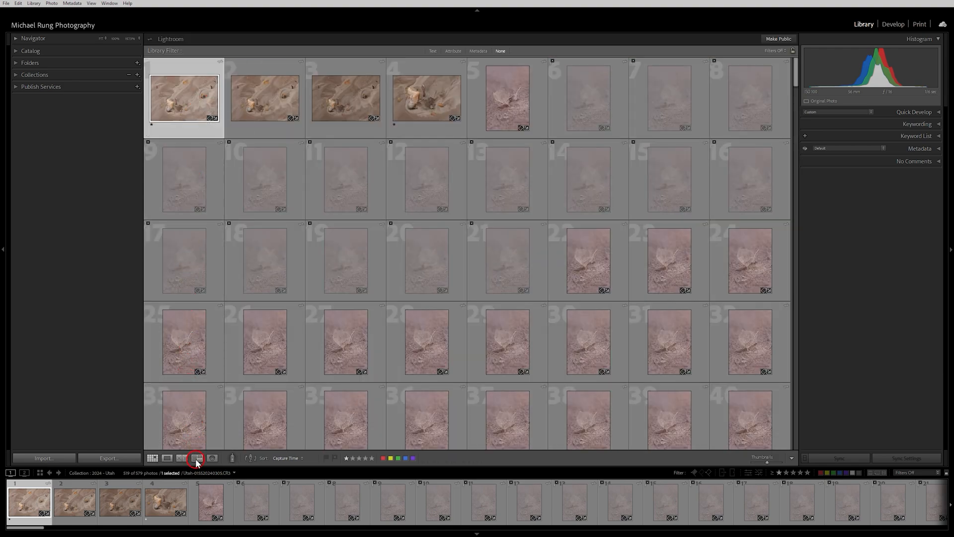
mouse_move(197, 459)
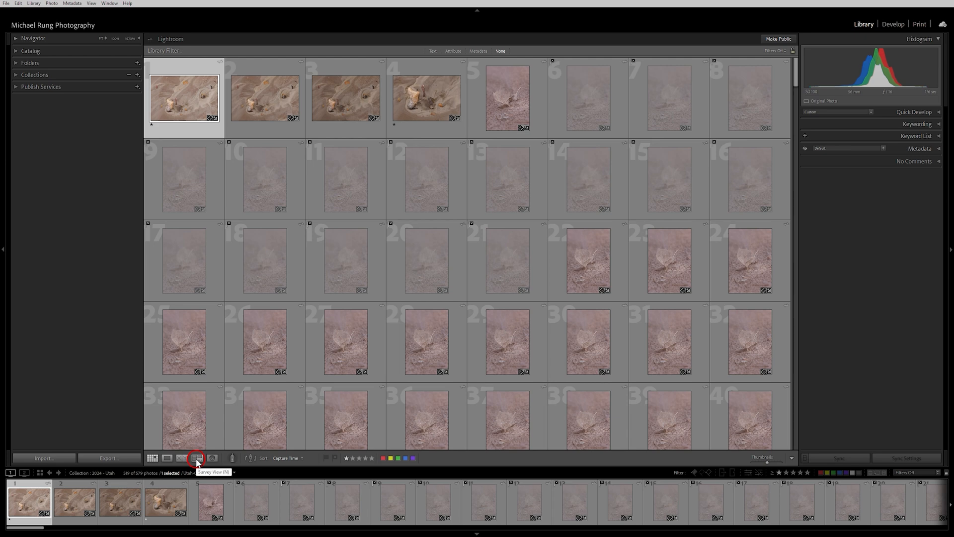
Preview in Survey, then filter the Utah collection to 1+ Stars via Attribute presets.
click(197, 457)
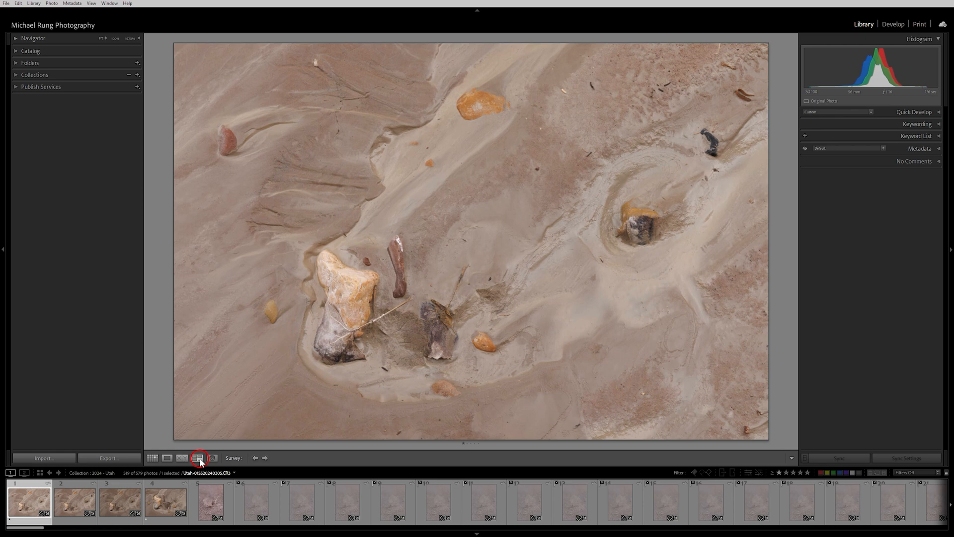
click(200, 458)
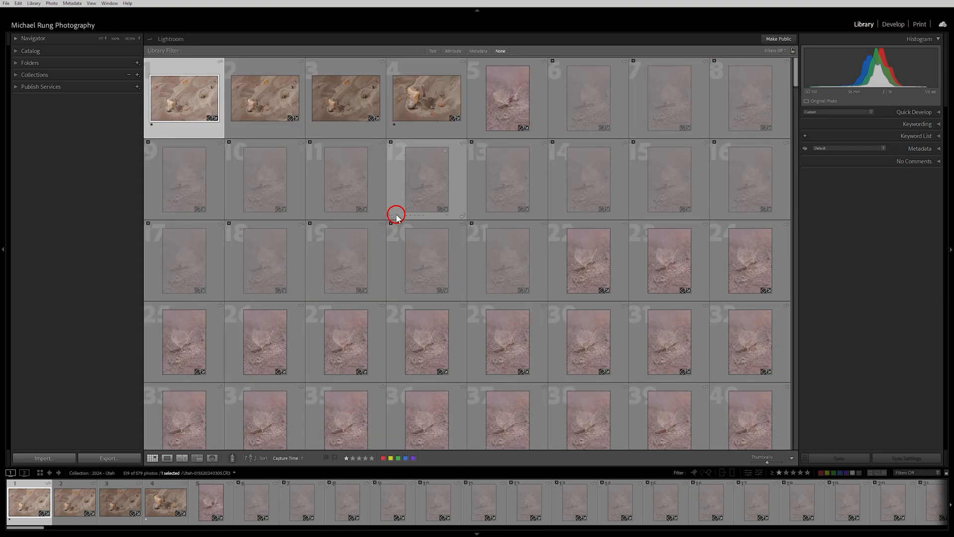
mouse_move(157, 134)
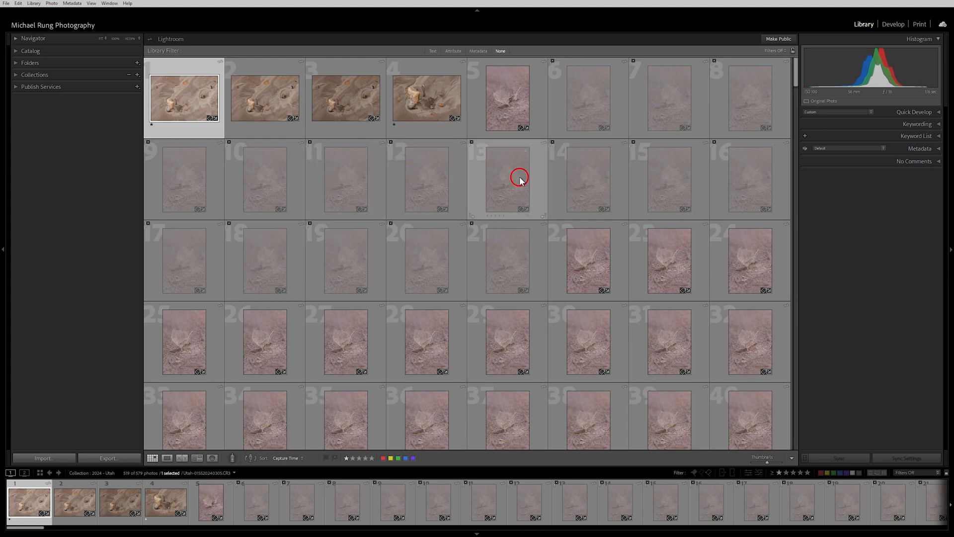
mouse_move(510, 178)
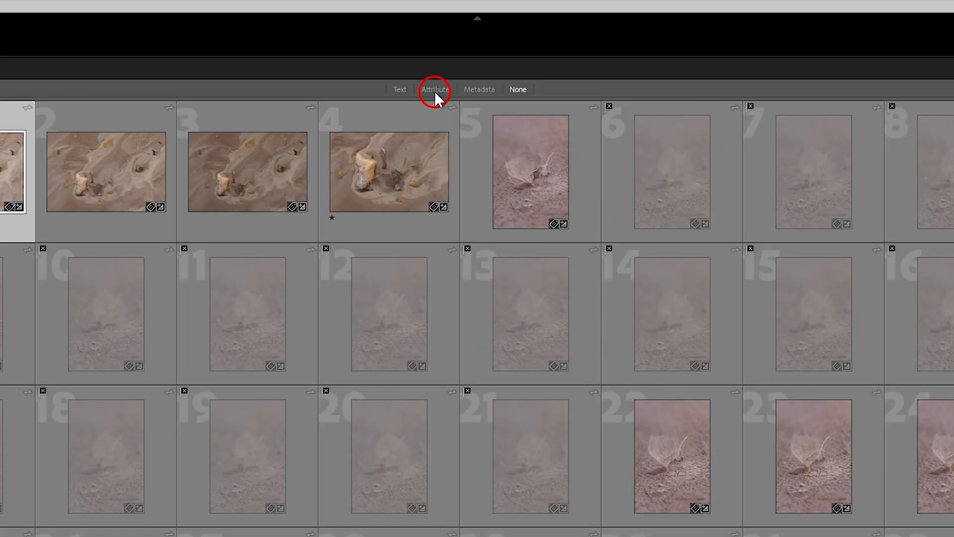
click(435, 89)
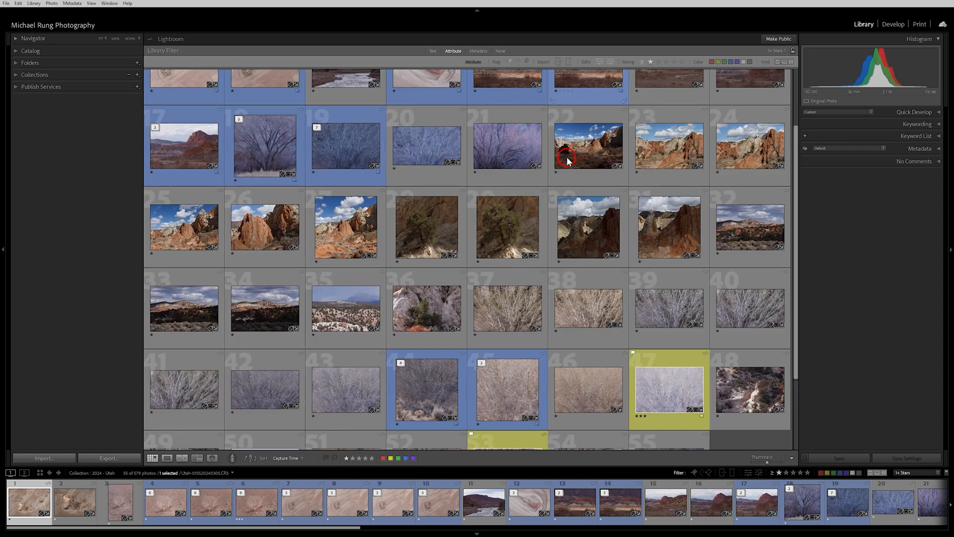
scroll(down, 3)
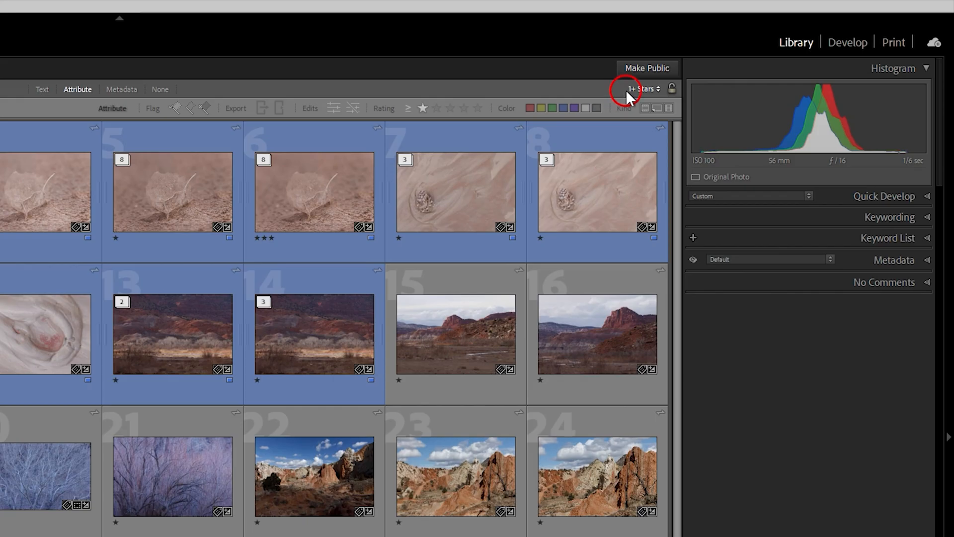
click(643, 89)
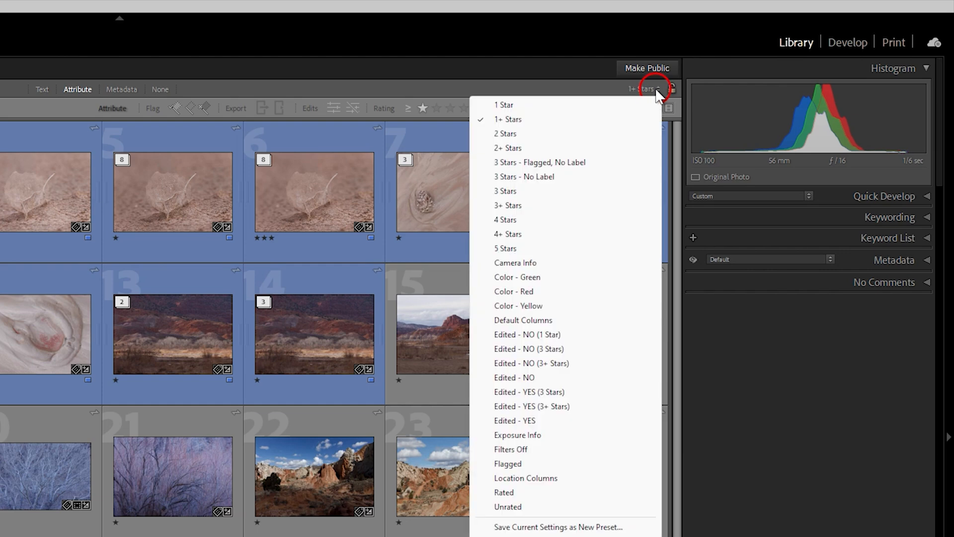
mouse_move(526, 135)
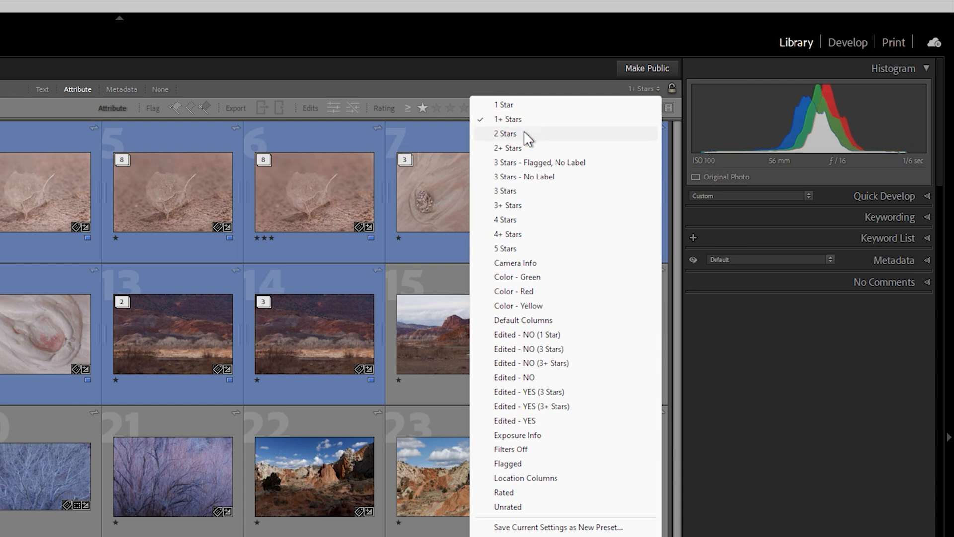
mouse_move(527, 148)
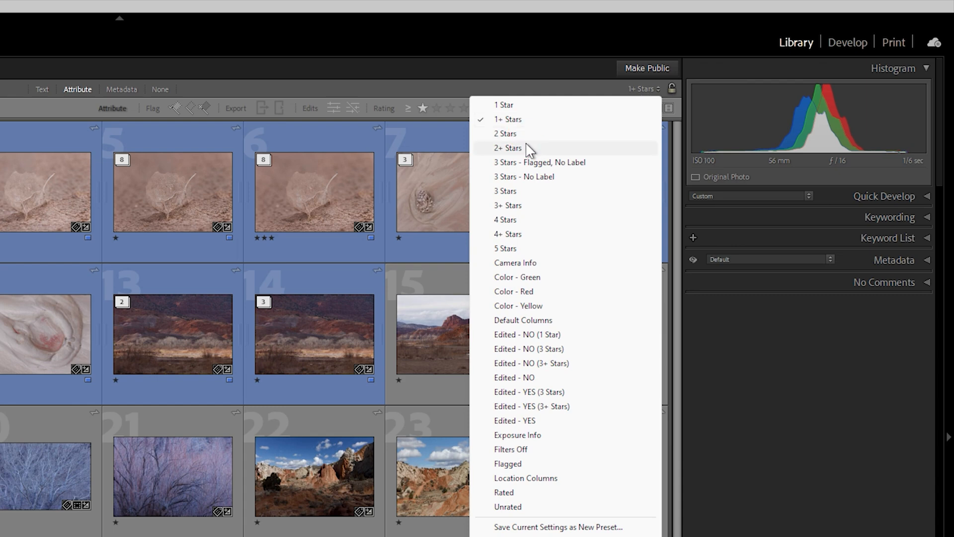
mouse_move(529, 170)
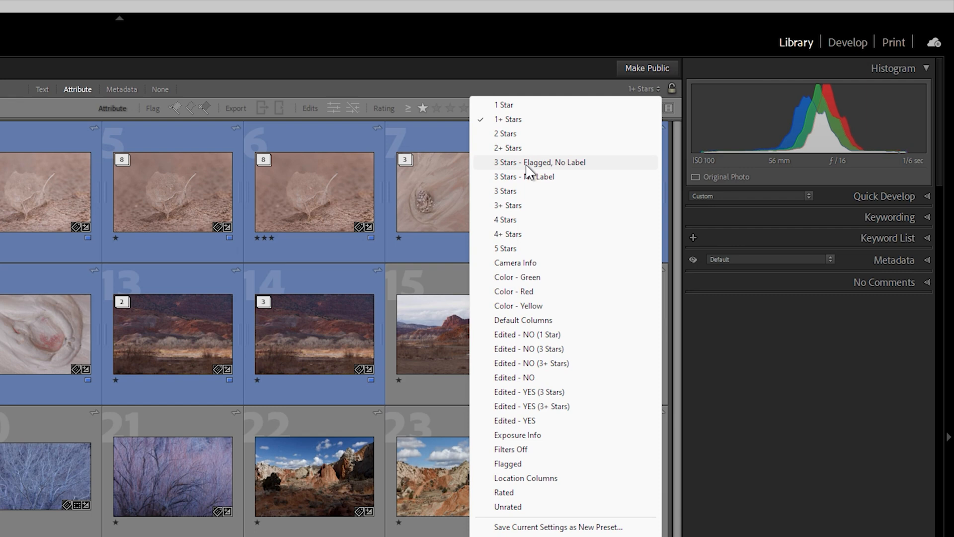
mouse_move(529, 195)
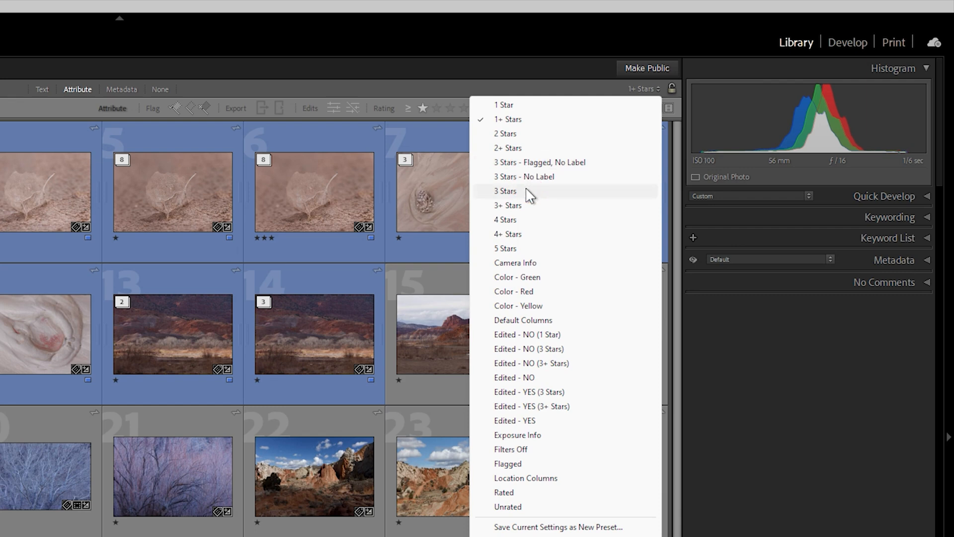
mouse_move(528, 220)
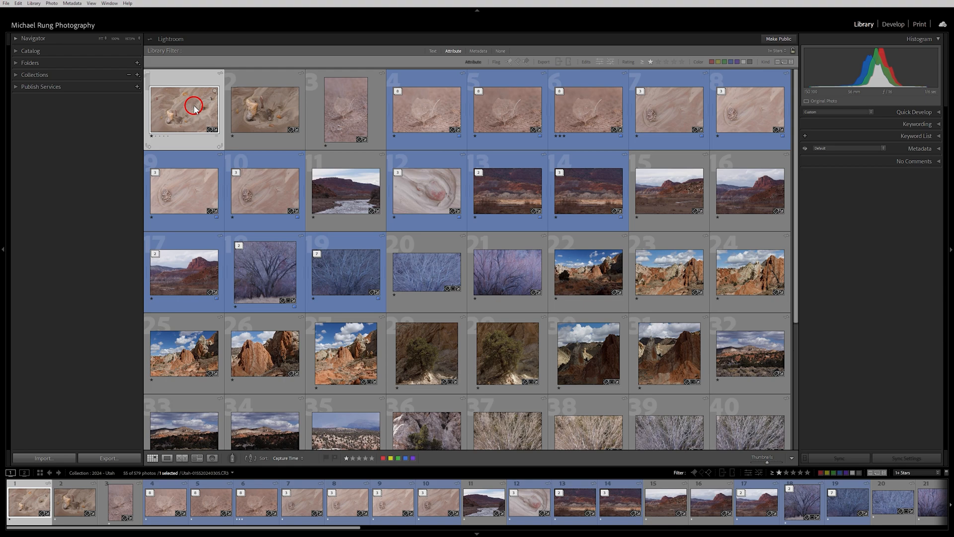
mouse_move(185, 110)
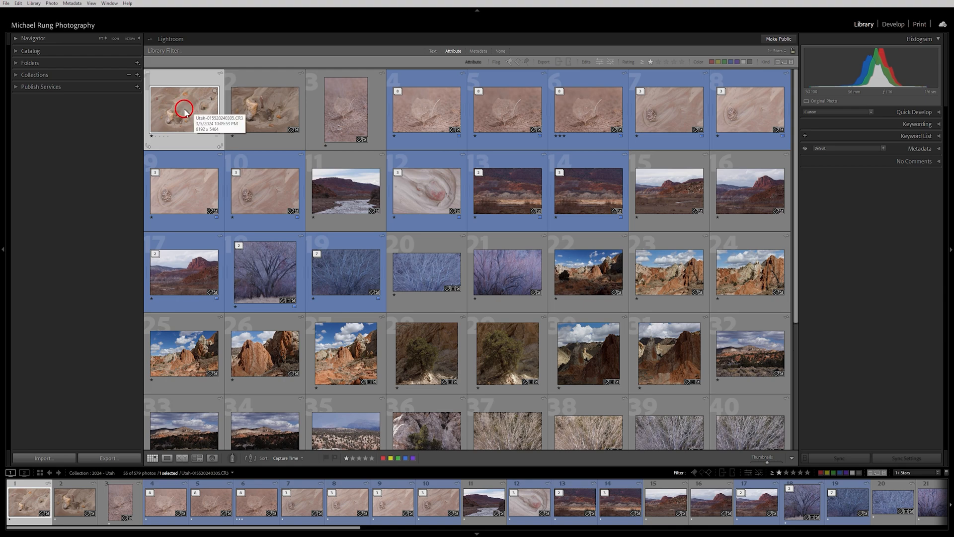
mouse_move(181, 107)
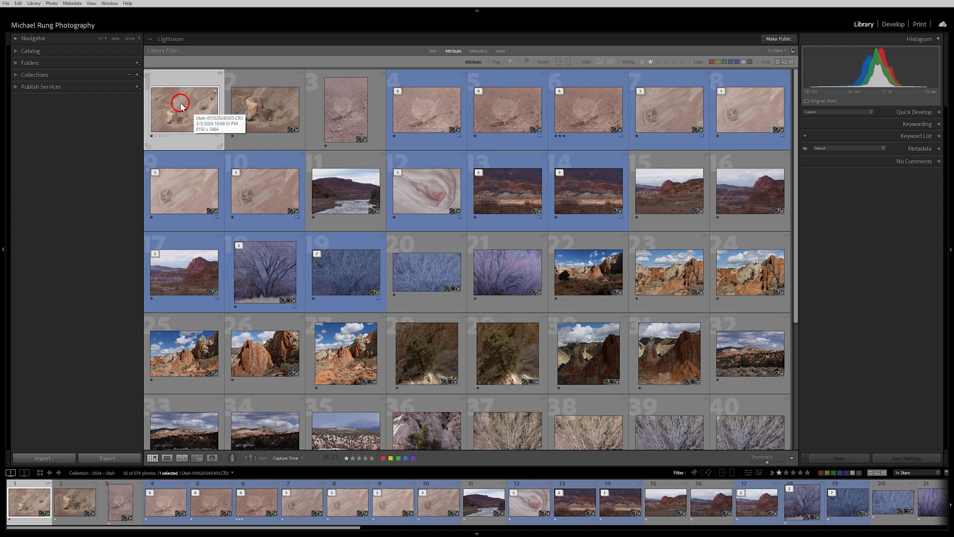
Select both rock-in-sand shots and the sand swirl shot, then compare them in Survey view.
click(264, 109)
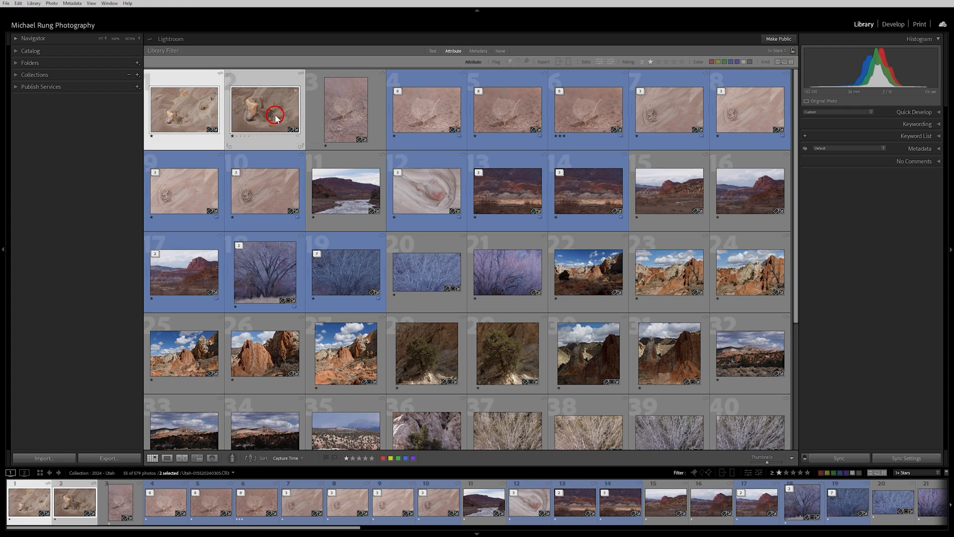
click(668, 109)
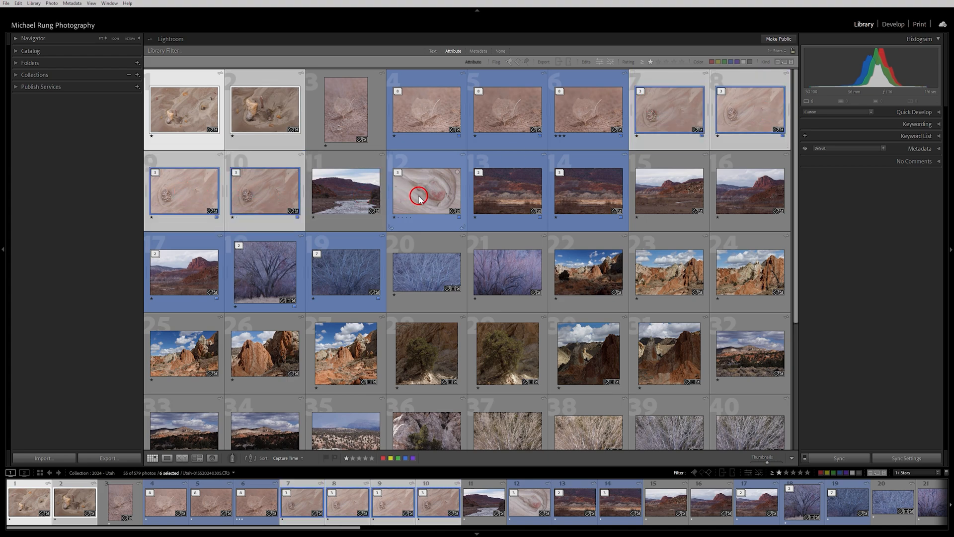
click(426, 191)
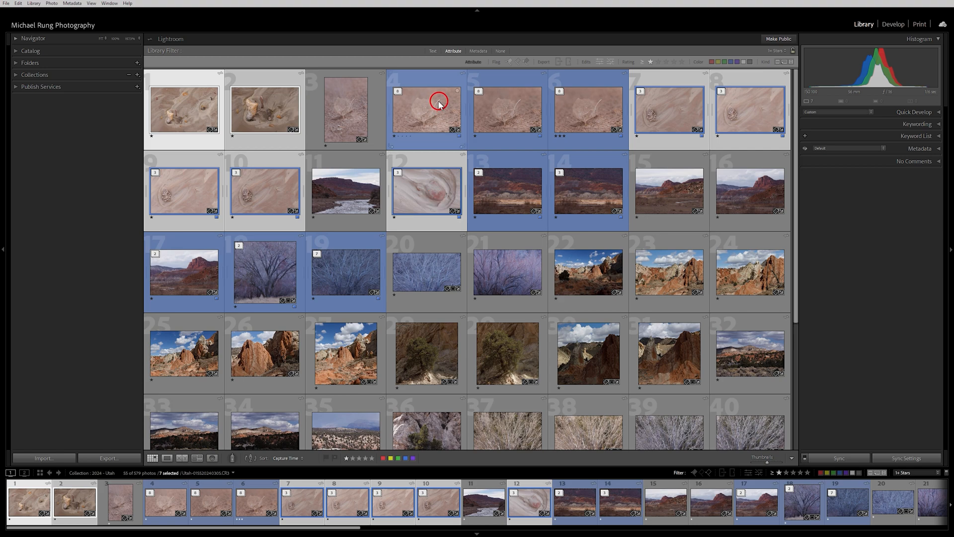
mouse_move(525, 198)
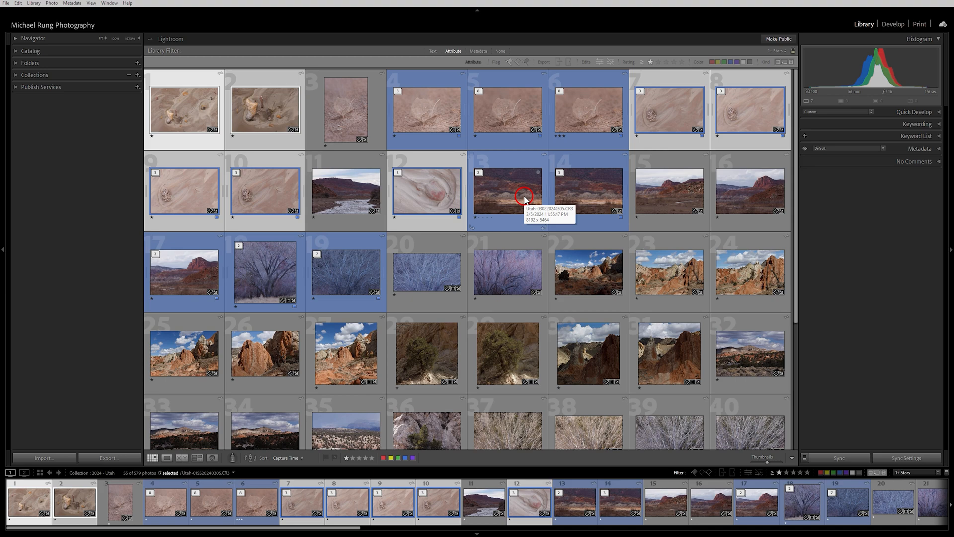
mouse_move(409, 102)
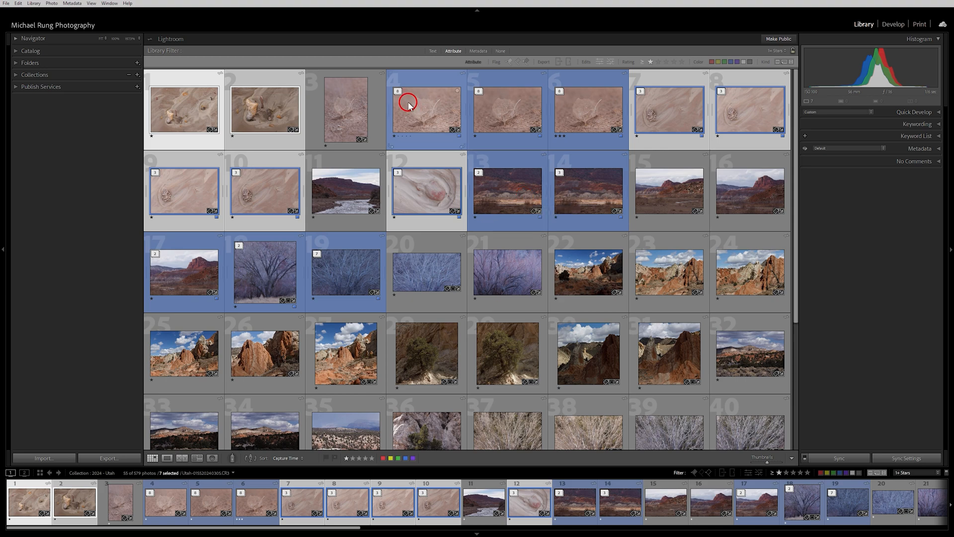
mouse_move(426, 110)
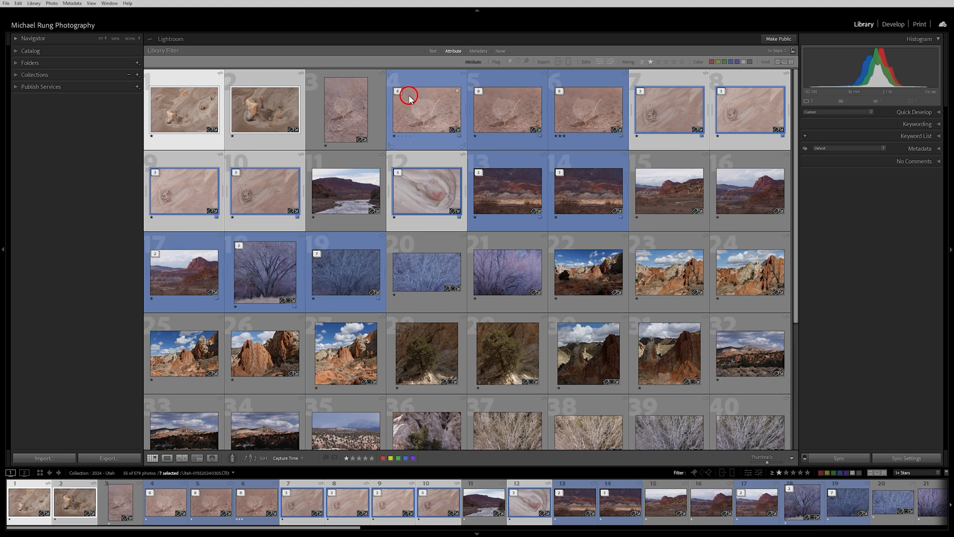
mouse_move(495, 195)
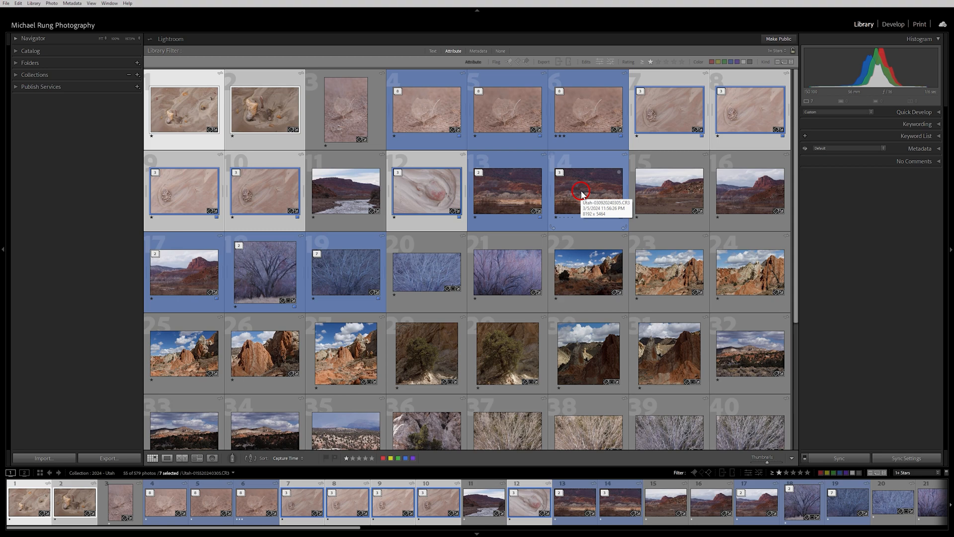
click(197, 458)
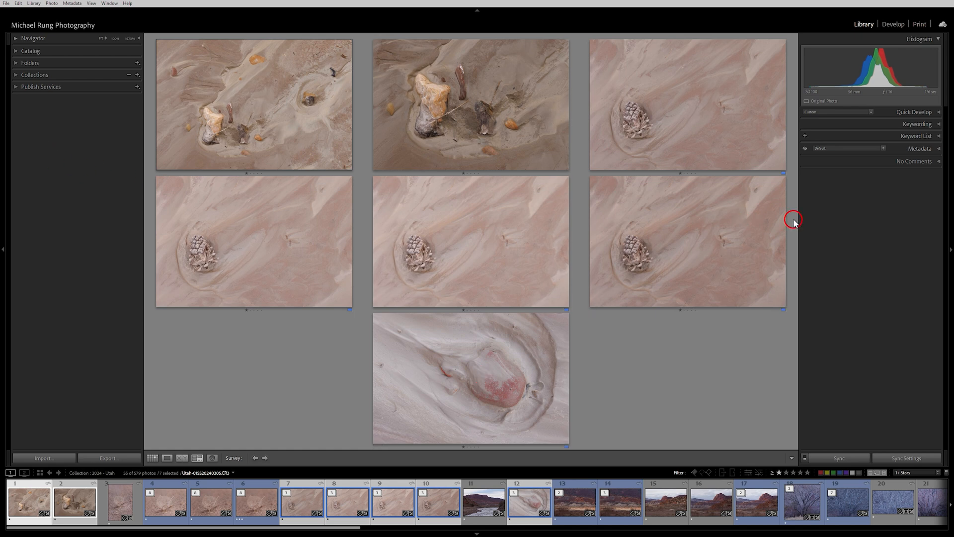
mouse_move(865, 289)
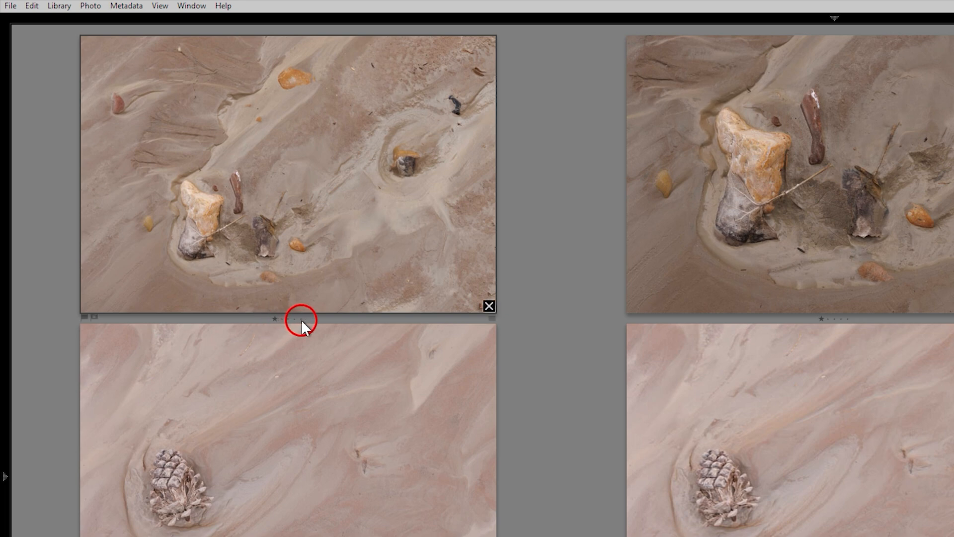
mouse_move(85, 320)
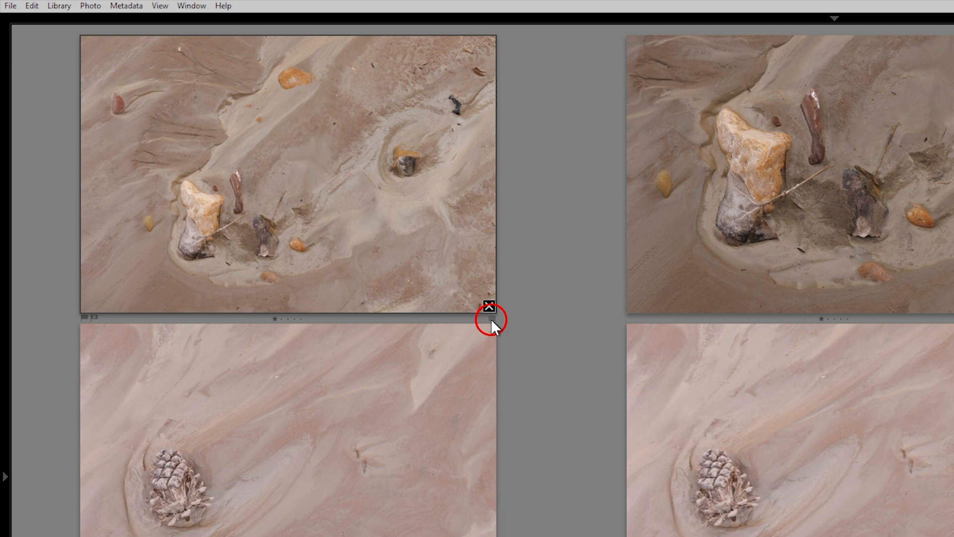
scroll(down, 3)
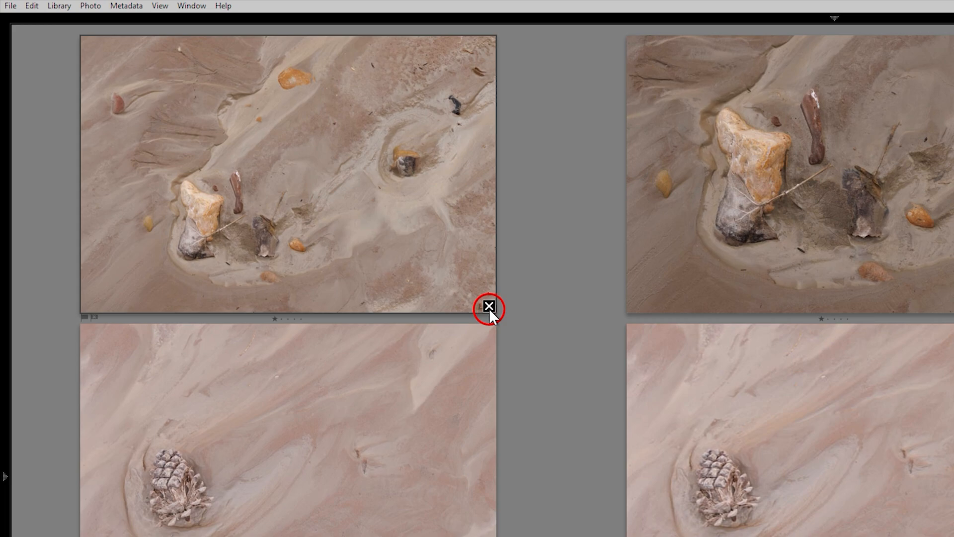
click(489, 306)
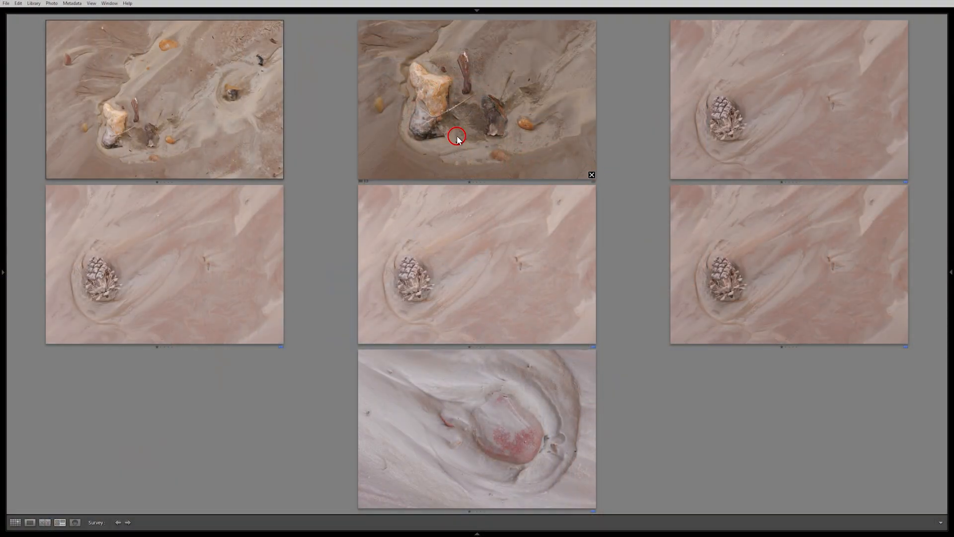
mouse_move(903, 173)
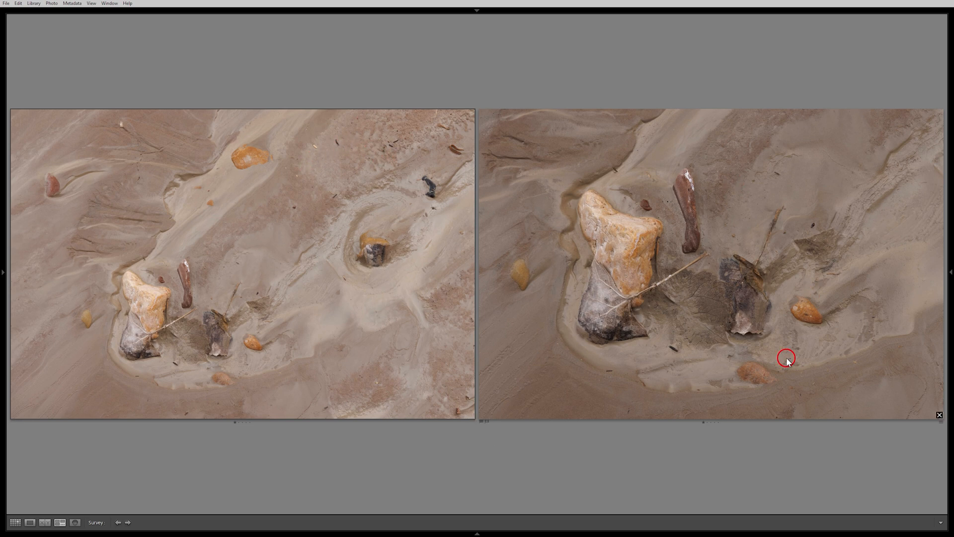
mouse_move(706, 304)
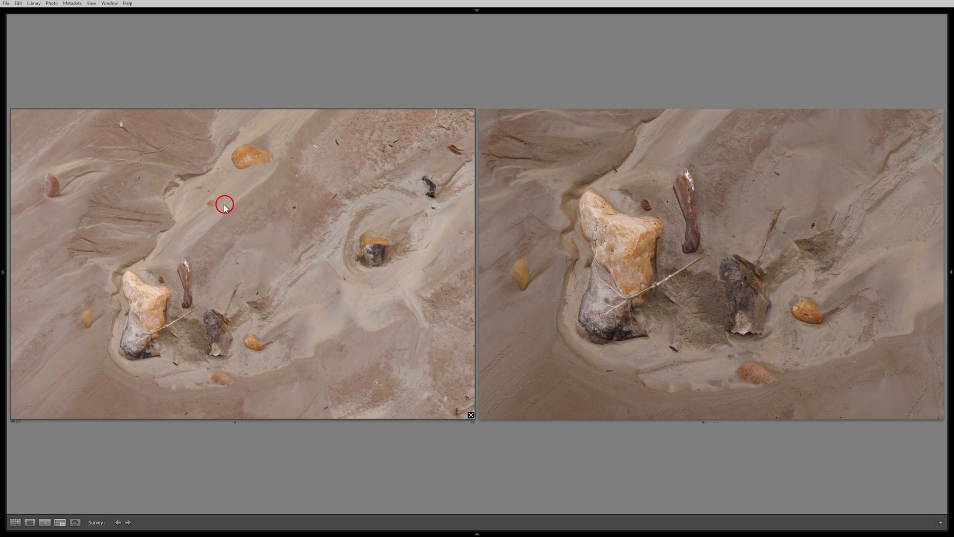
mouse_move(275, 260)
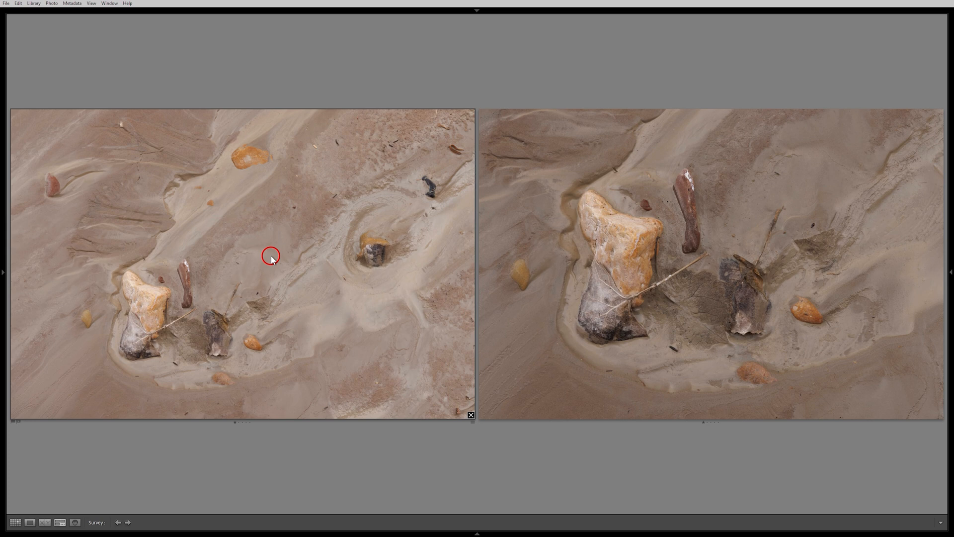
mouse_move(548, 188)
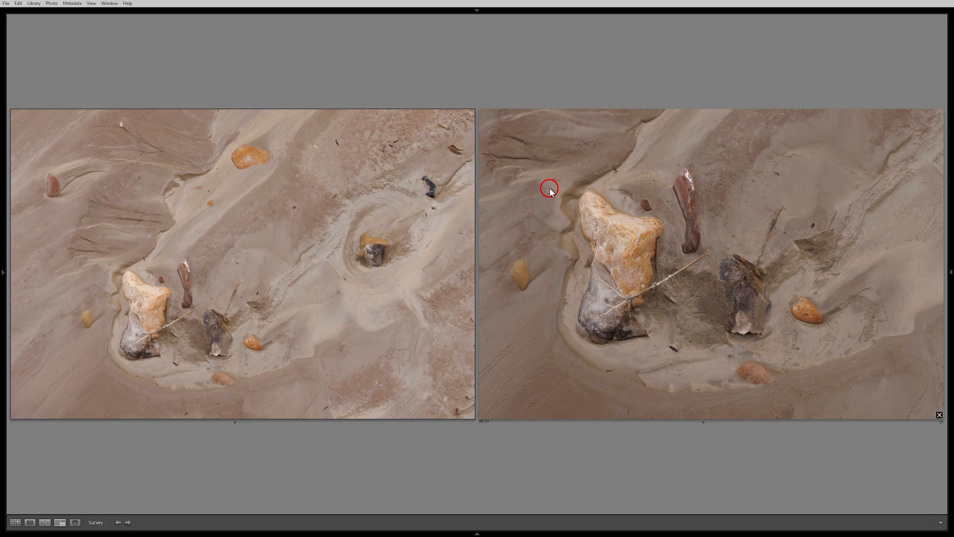
mouse_move(527, 133)
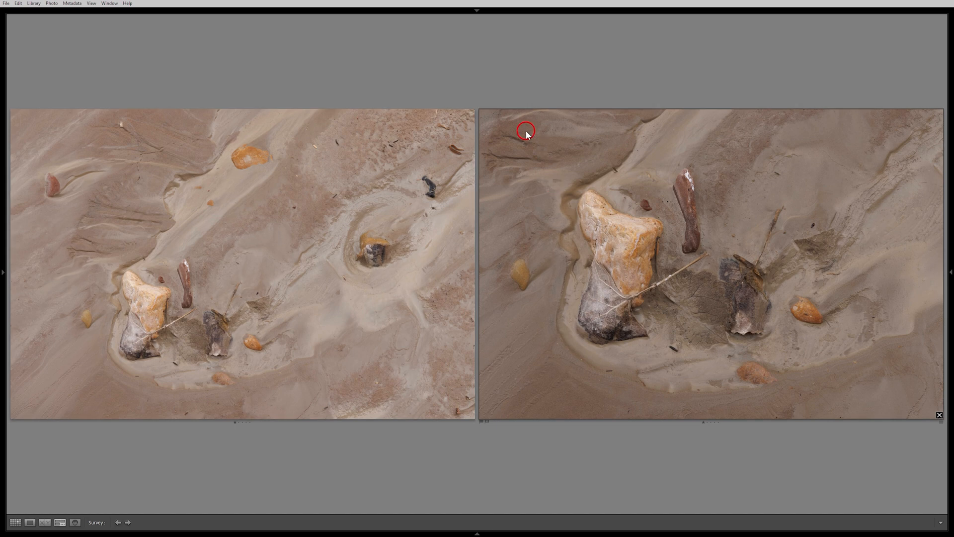
mouse_move(589, 166)
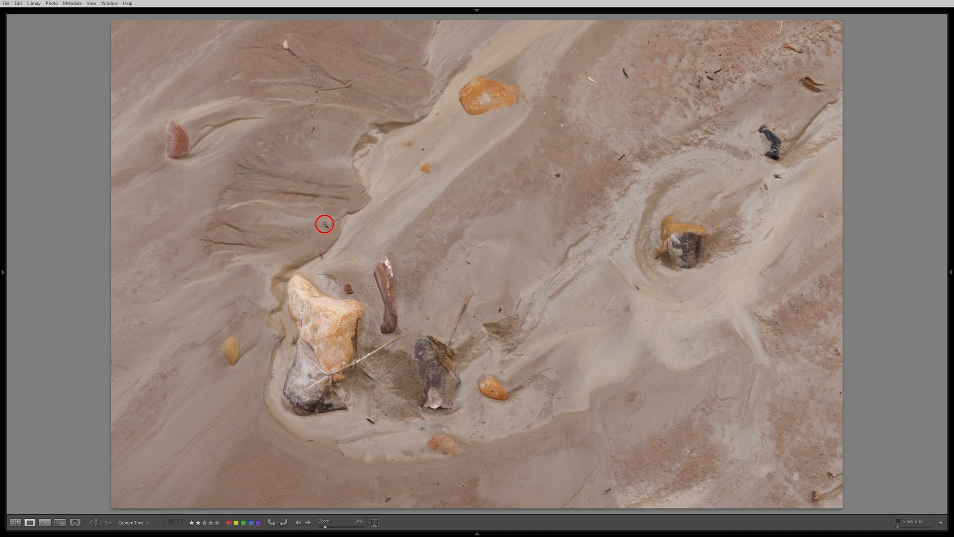
Zoom the first rock-in-sand shot to 100% and back, then return to Survey.
click(325, 224)
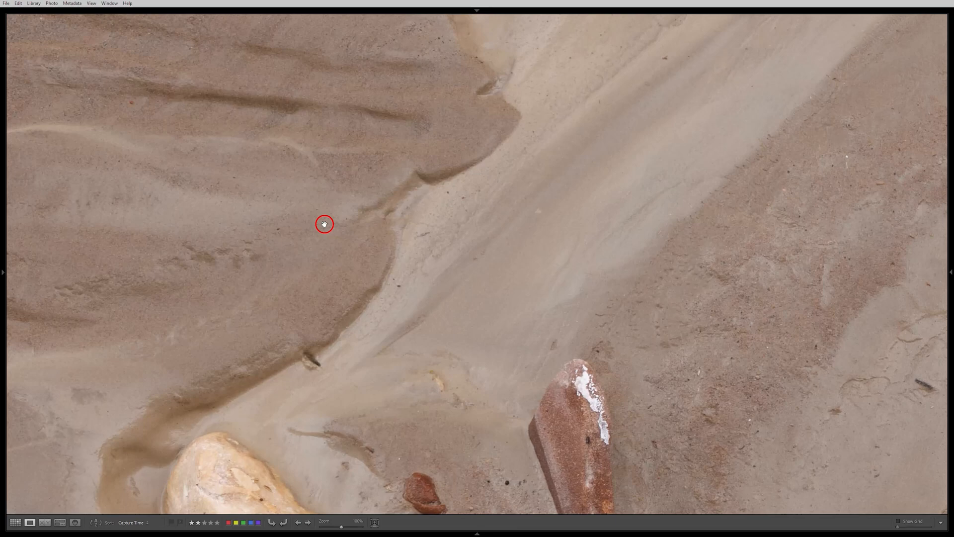
click(325, 225)
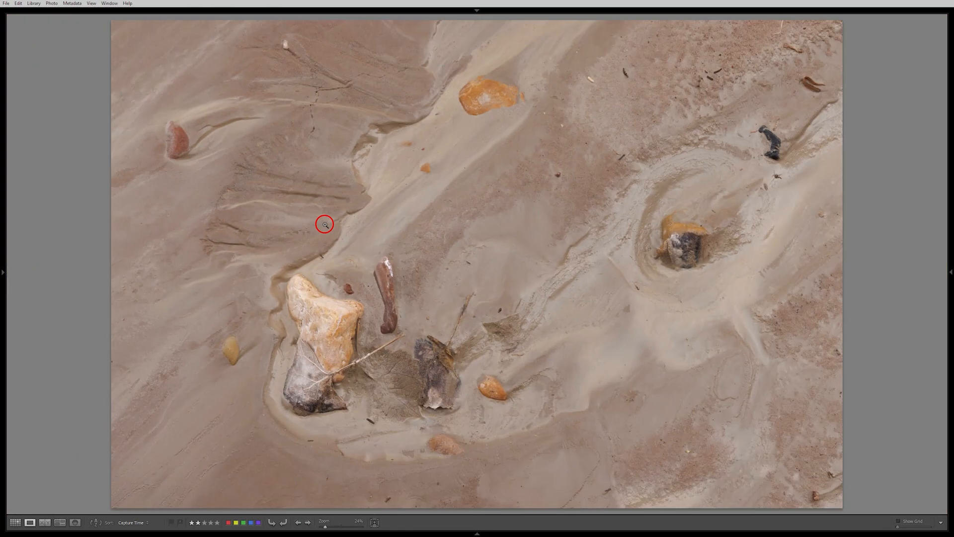
click(44, 522)
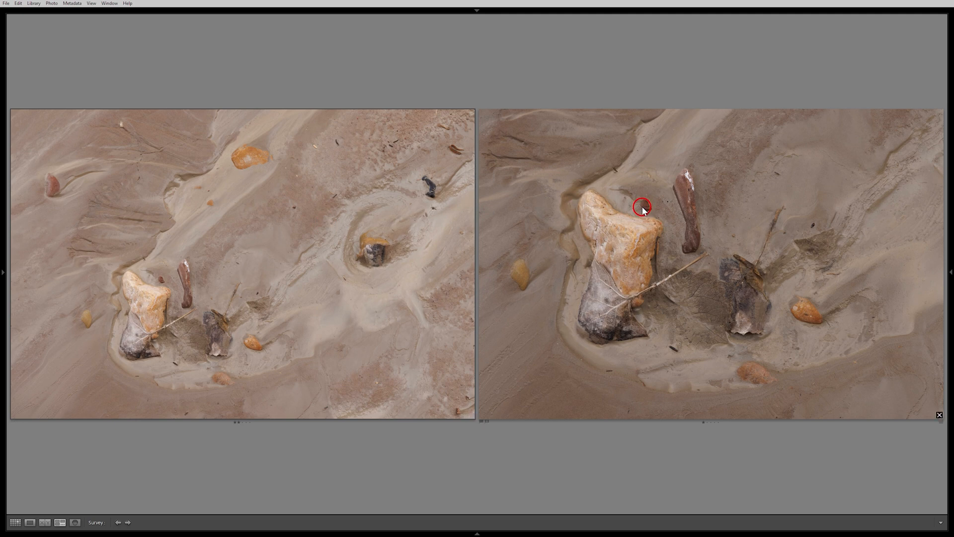
mouse_move(224, 236)
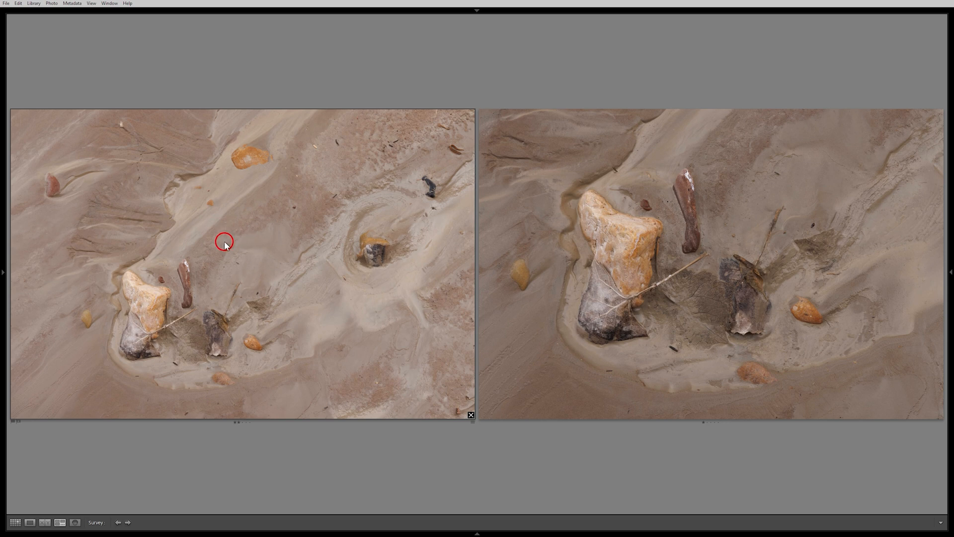
mouse_move(231, 425)
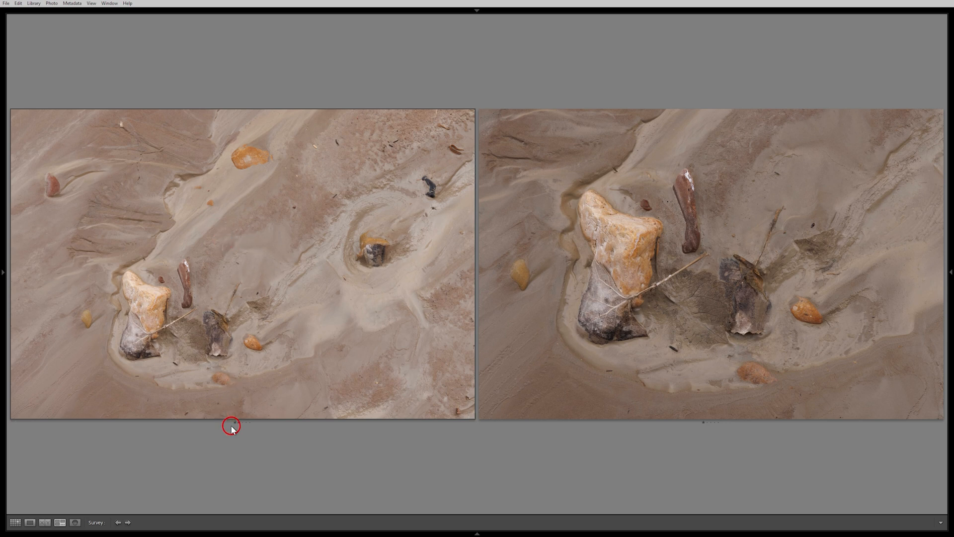
mouse_move(577, 236)
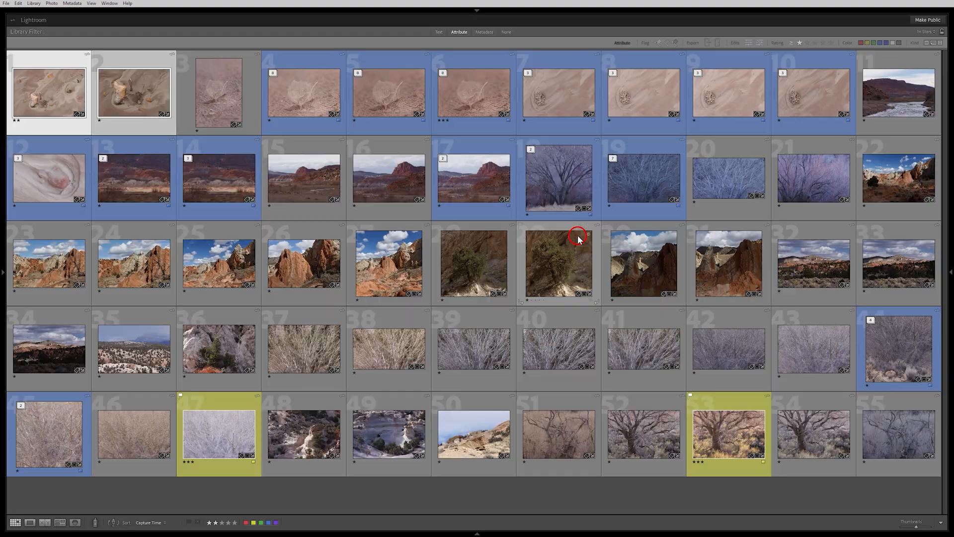
mouse_move(218, 97)
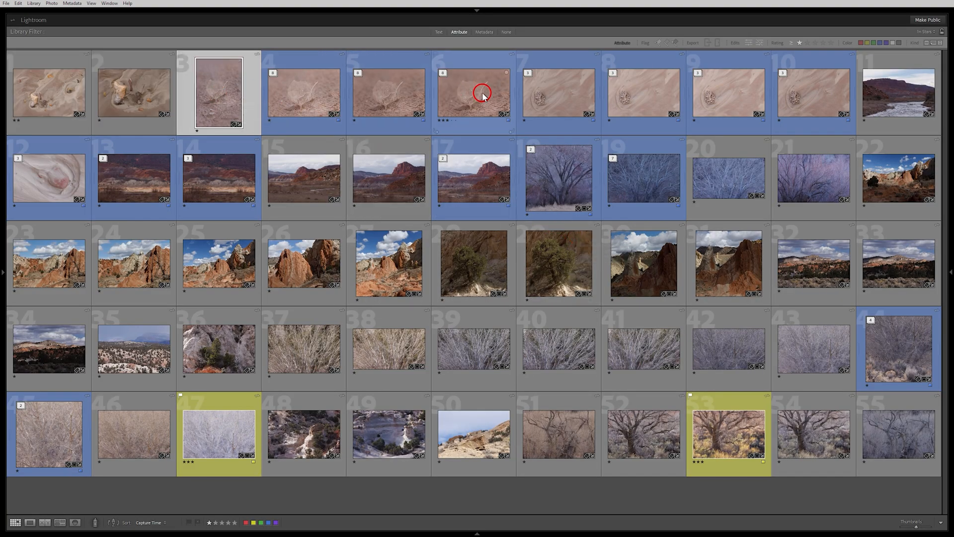
Select the run of four leaf-on-sand thumbnails.
click(481, 95)
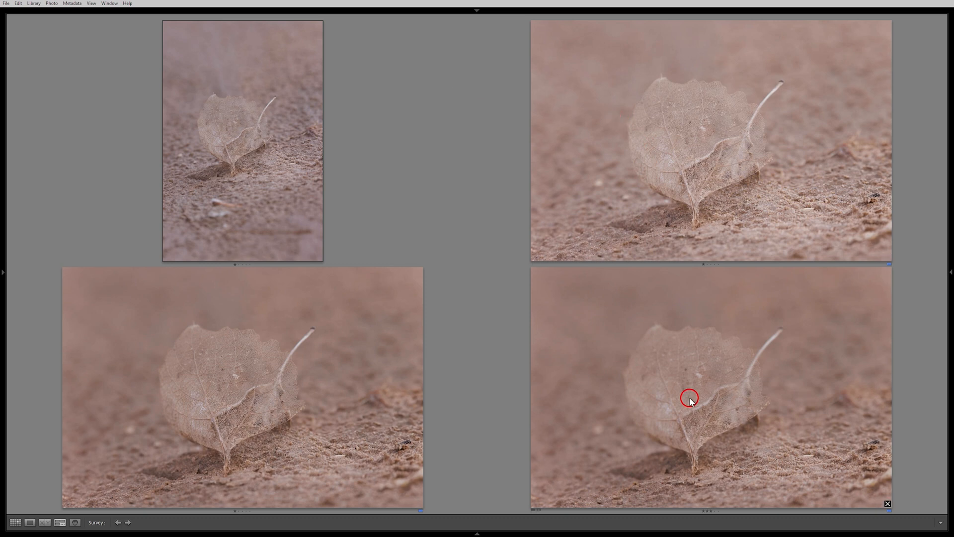
mouse_move(660, 403)
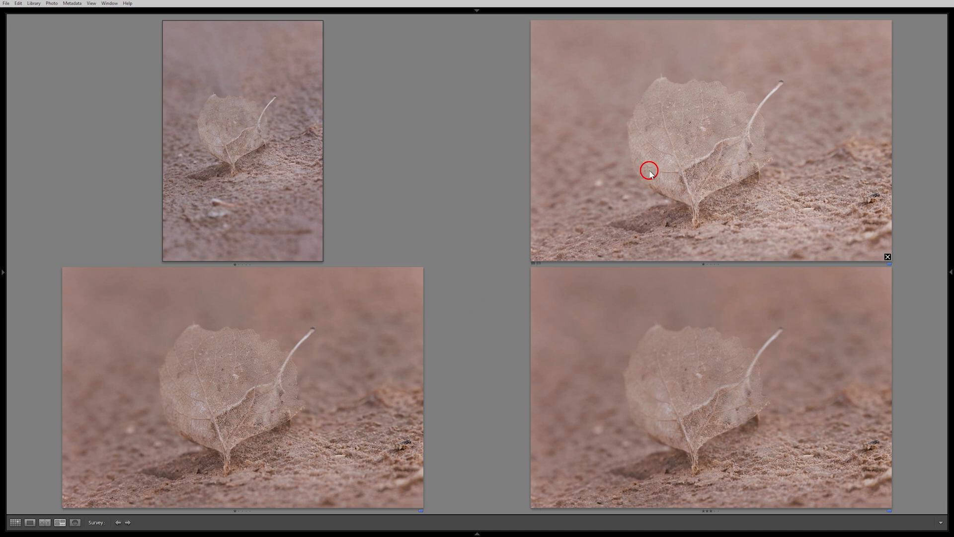
mouse_move(341, 329)
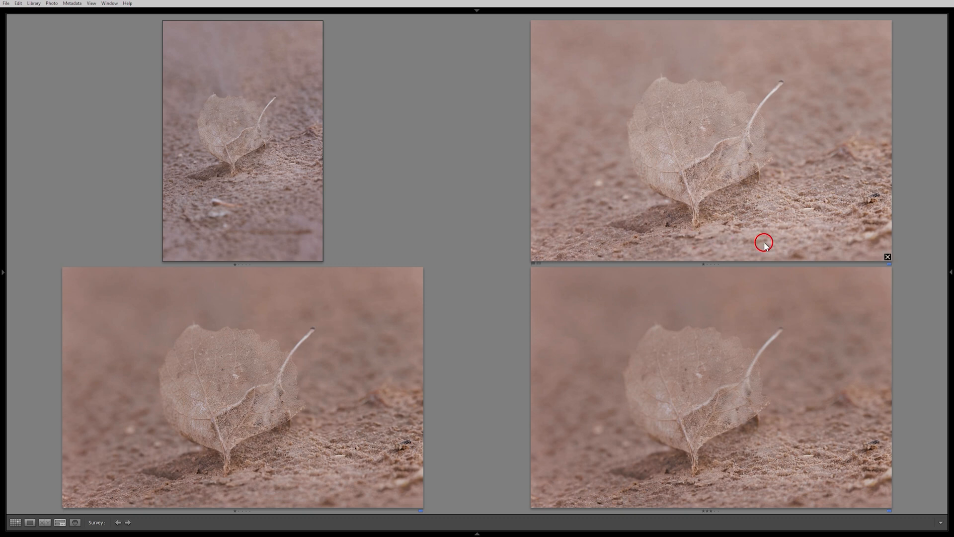
Drop a weaker leaf shot and briefly view the horizontal leaf shot alone.
click(886, 256)
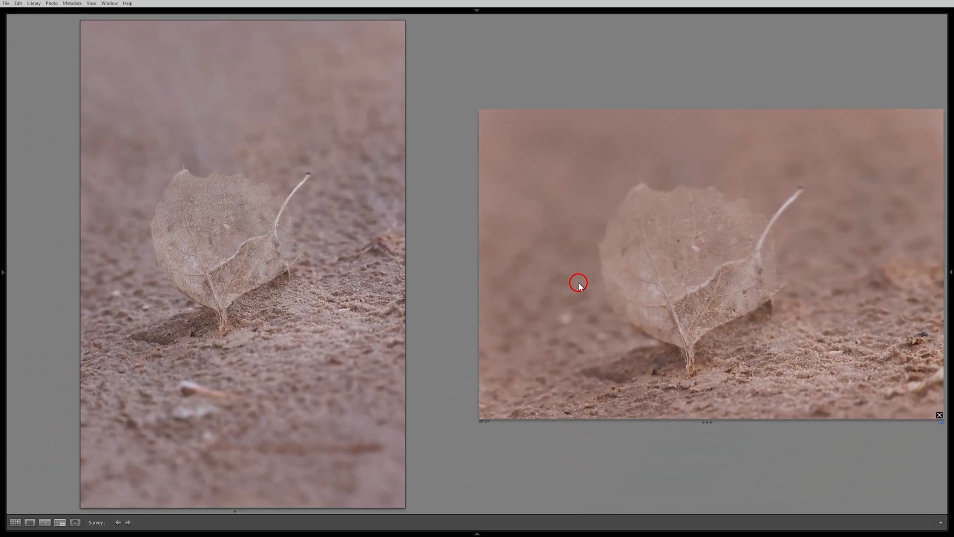
mouse_move(237, 230)
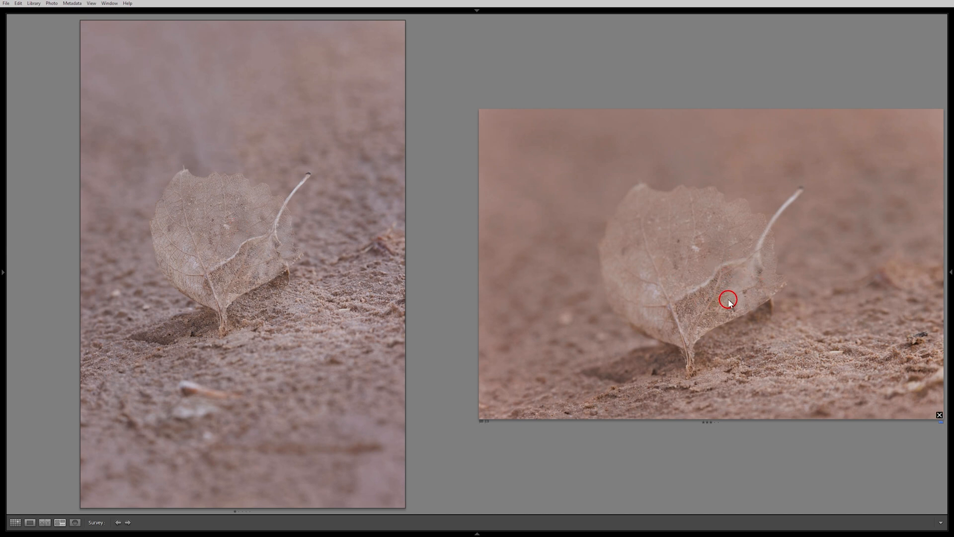
click(30, 523)
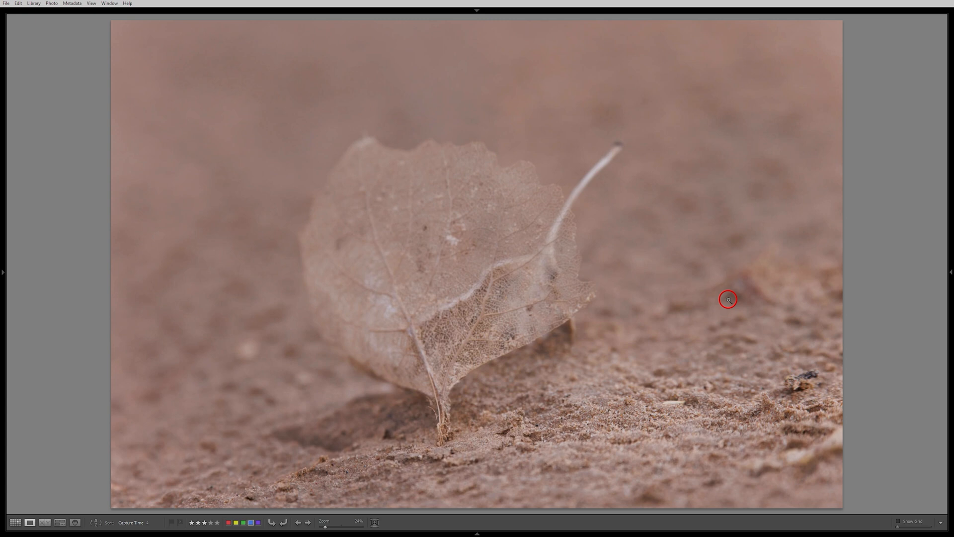
click(59, 521)
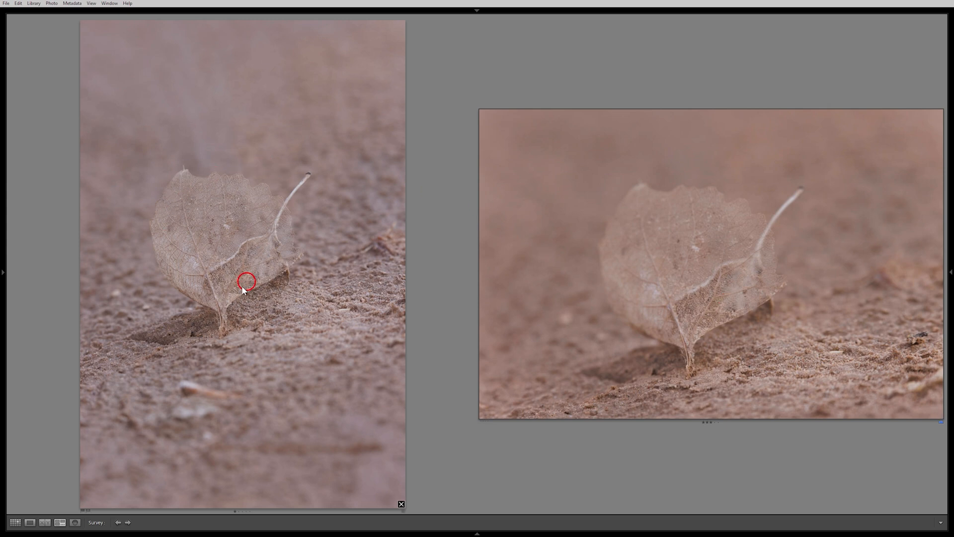
Magnify the upright leaf shot and pan across the leaf edge and sand.
drag(247, 282, 227, 259)
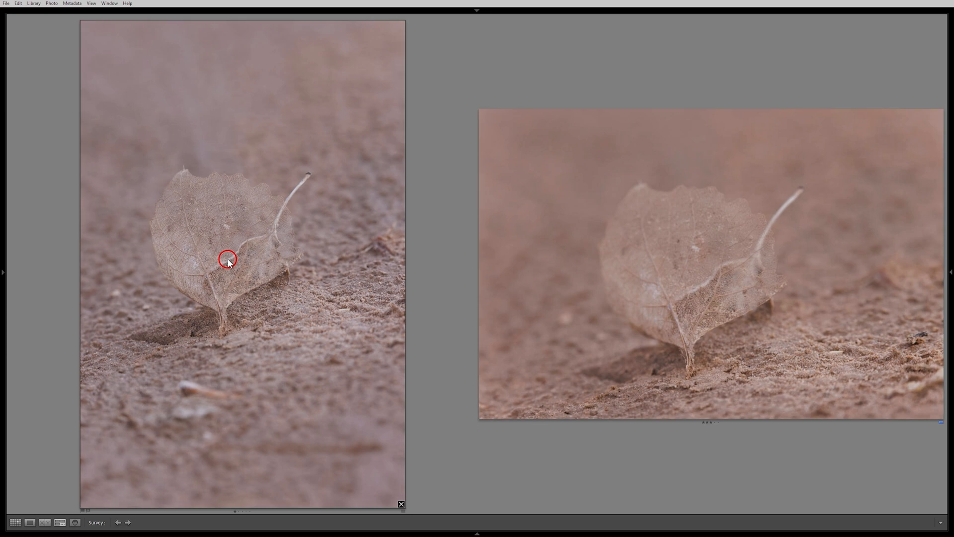
click(228, 258)
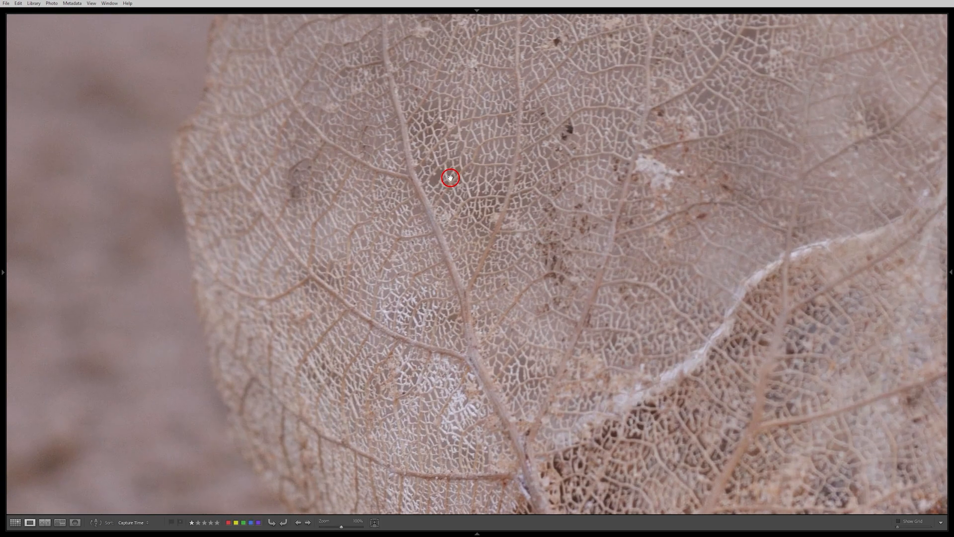
drag(450, 177, 536, 122)
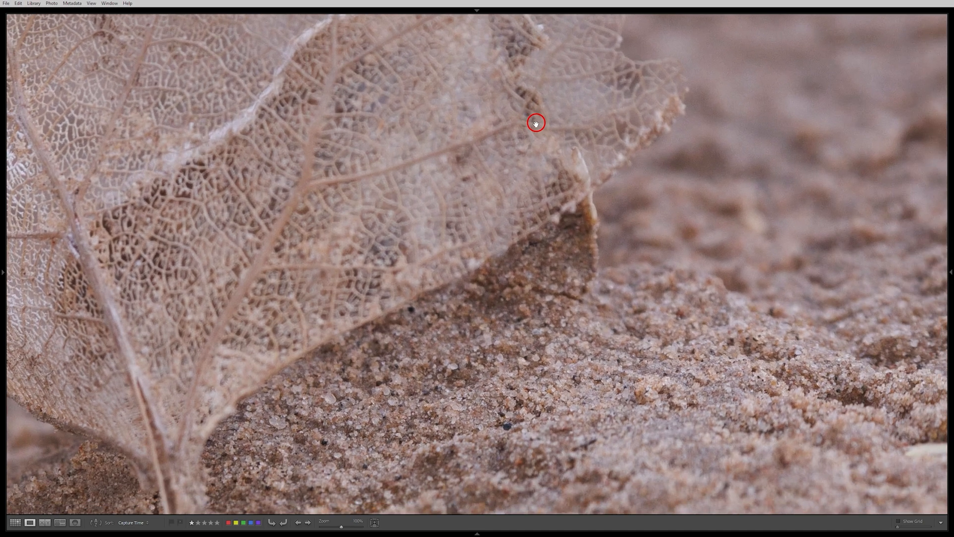
drag(536, 122, 471, 325)
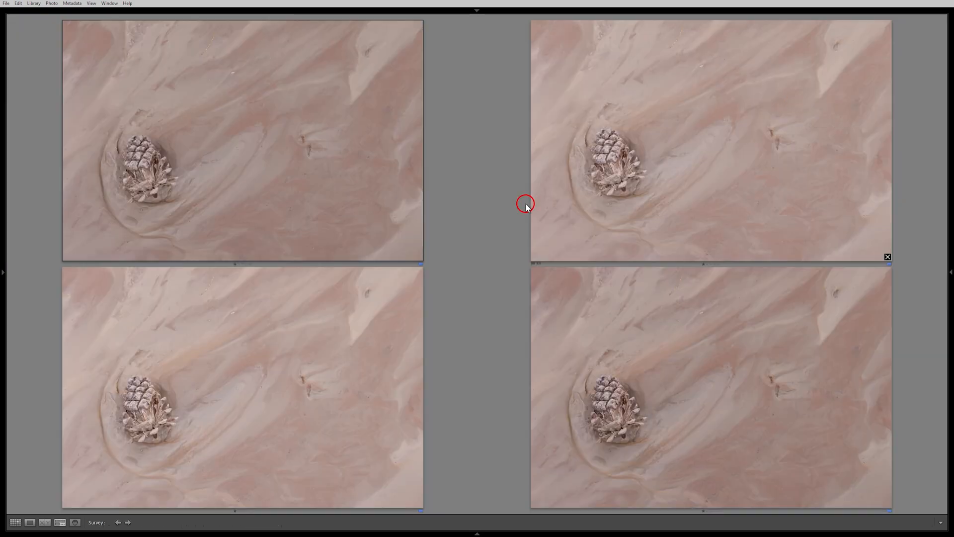
mouse_move(485, 225)
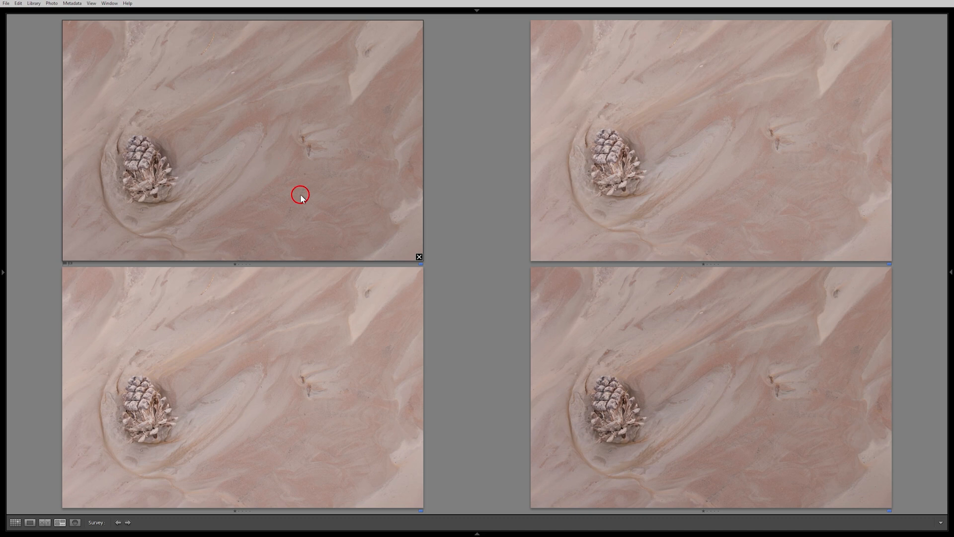
mouse_move(288, 365)
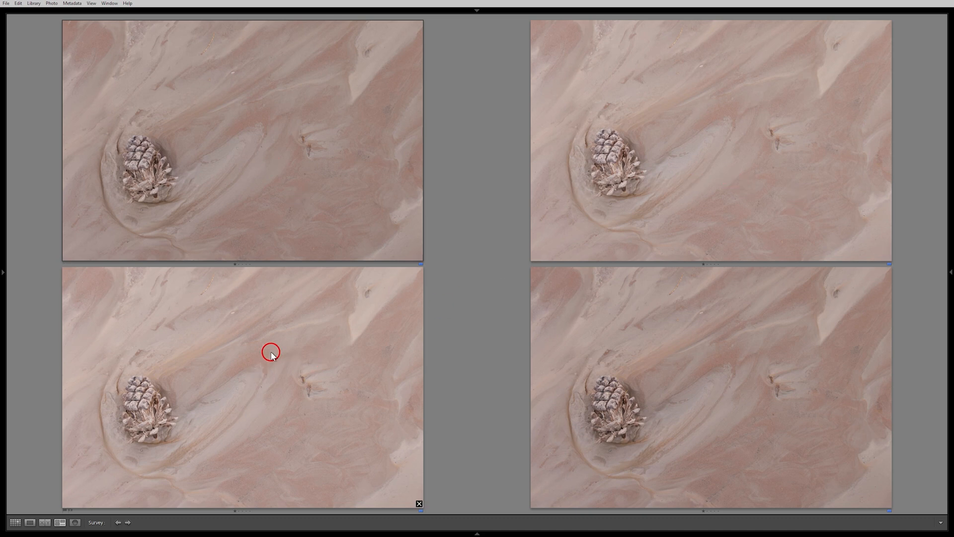
mouse_move(273, 358)
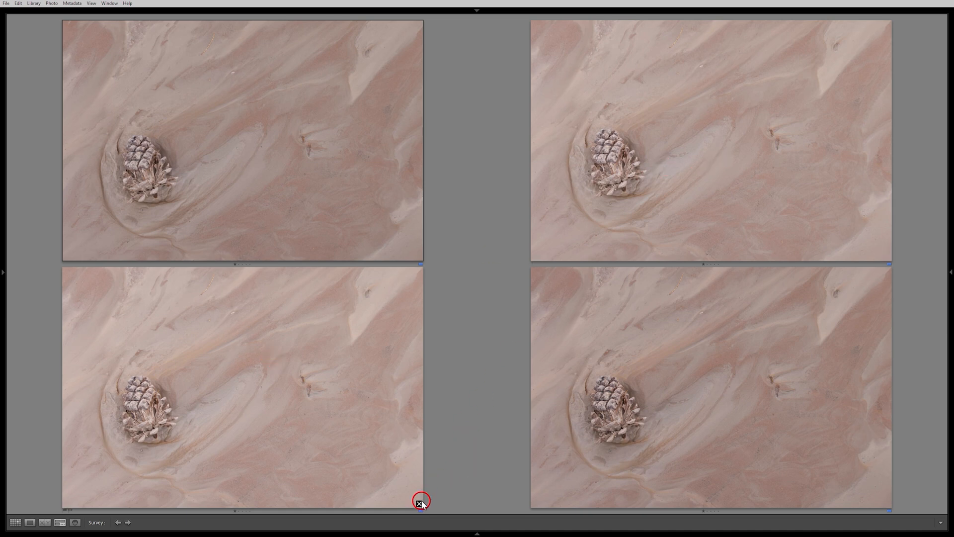
Drop the lower-left pinecone shot from the Survey comparison.
click(420, 504)
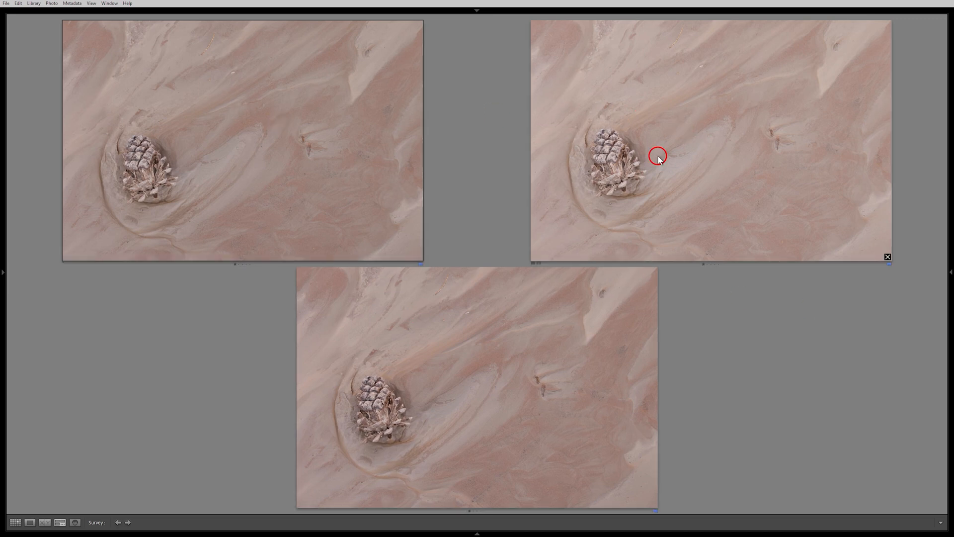
mouse_move(487, 396)
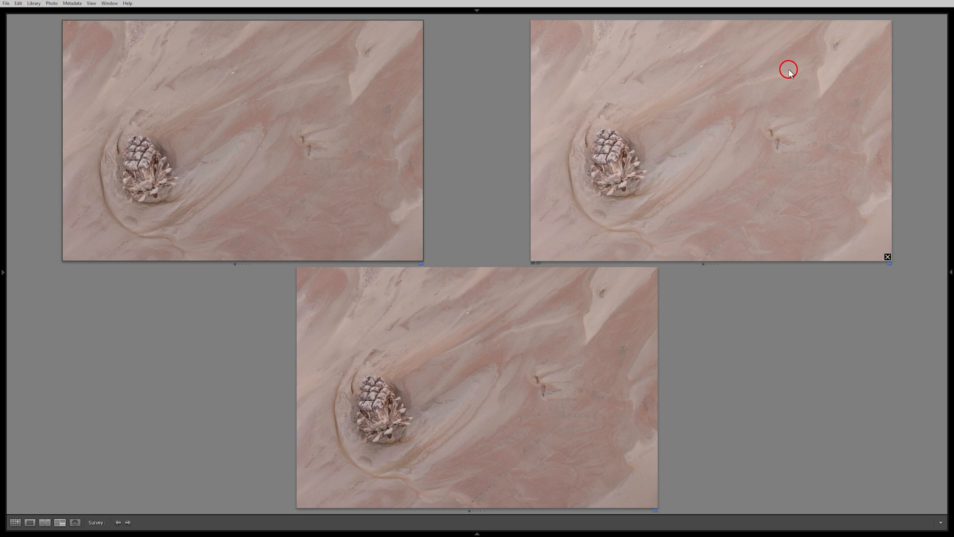
mouse_move(677, 115)
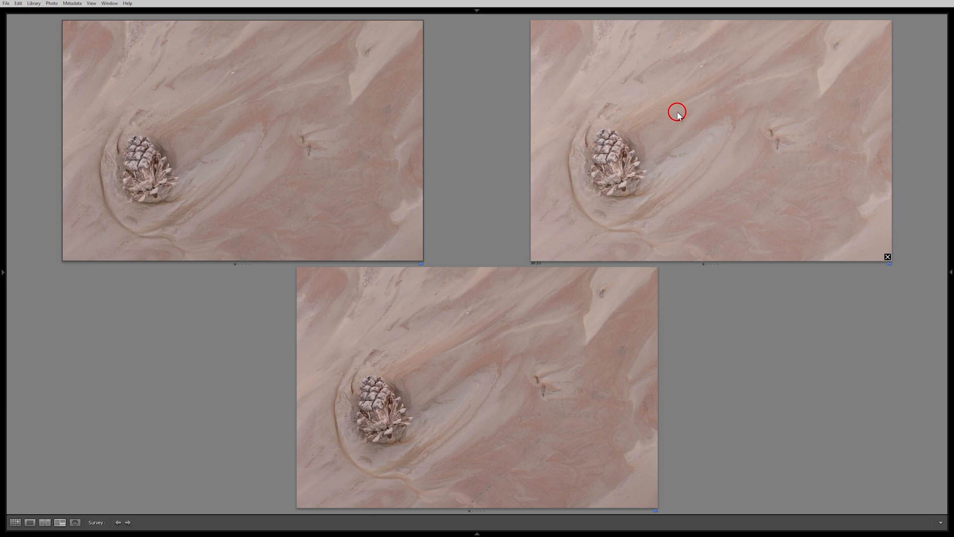
mouse_move(787, 131)
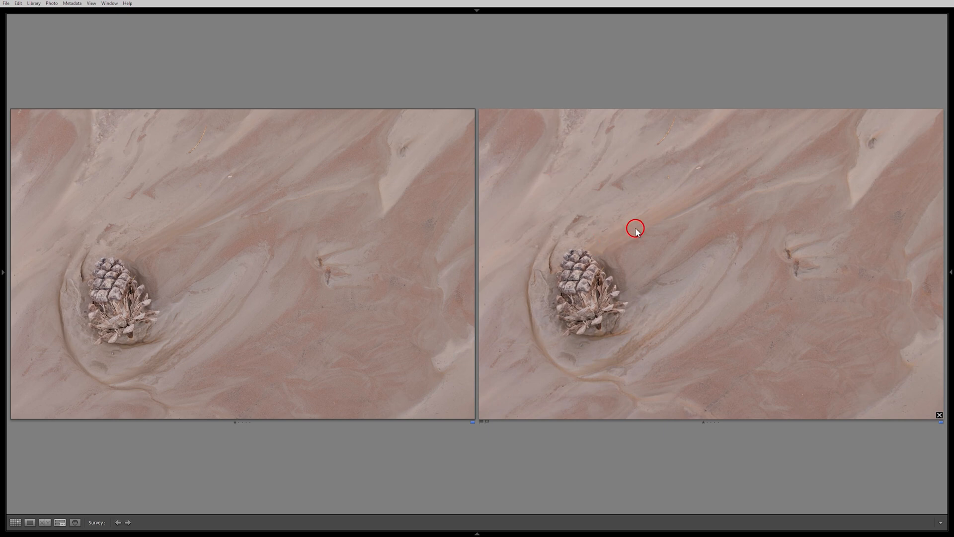
mouse_move(648, 221)
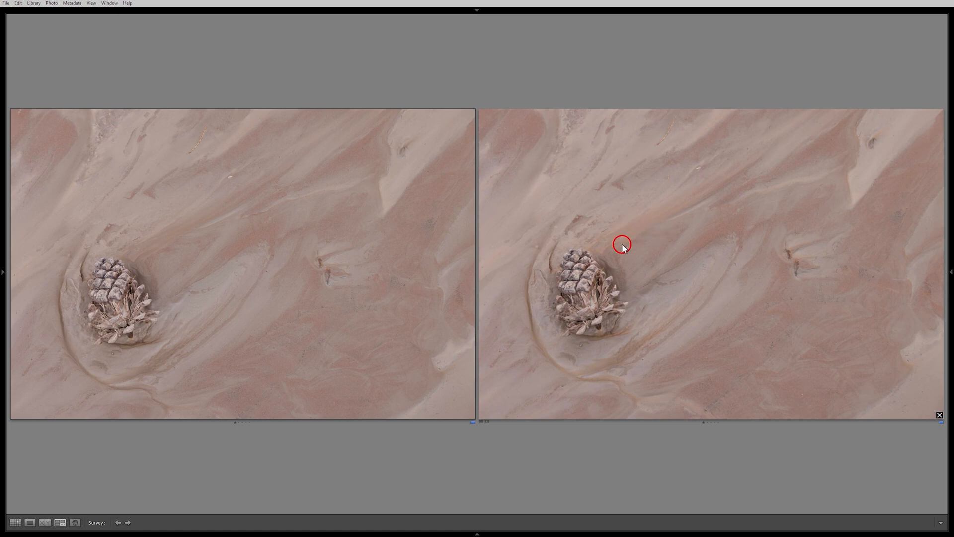
mouse_move(644, 253)
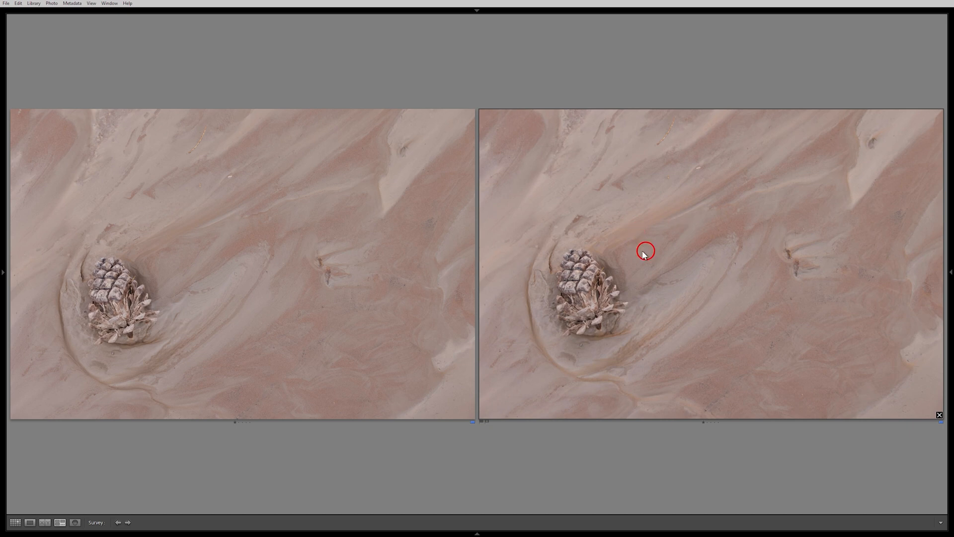
mouse_move(692, 232)
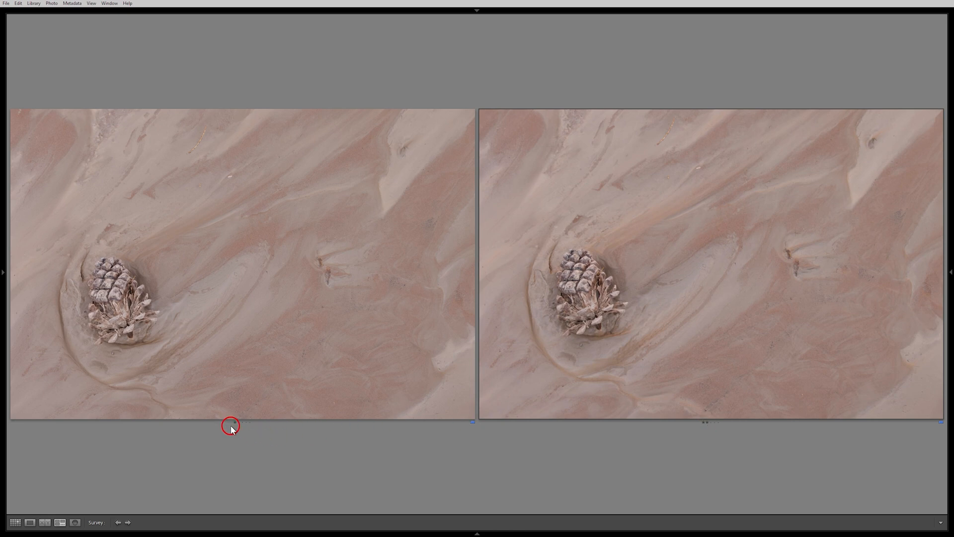
mouse_move(231, 425)
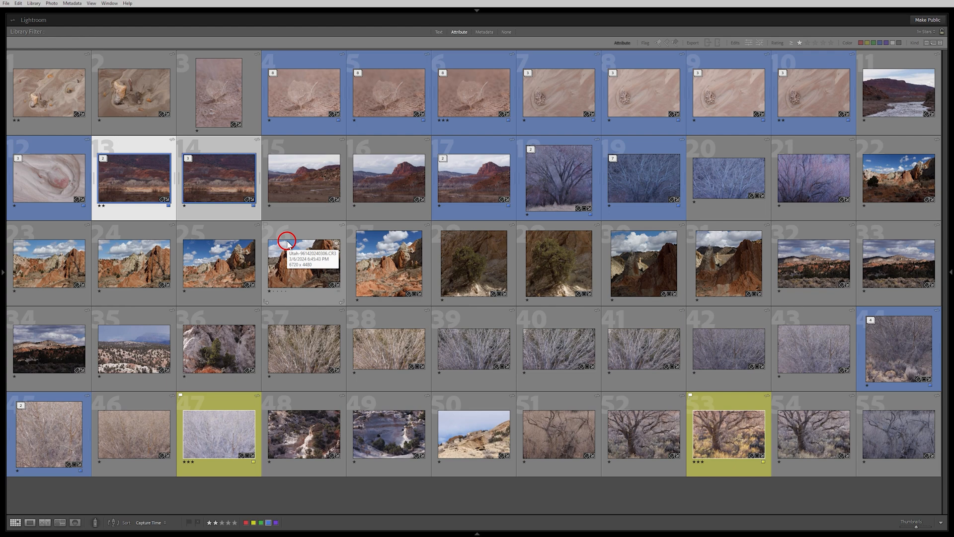
mouse_move(573, 184)
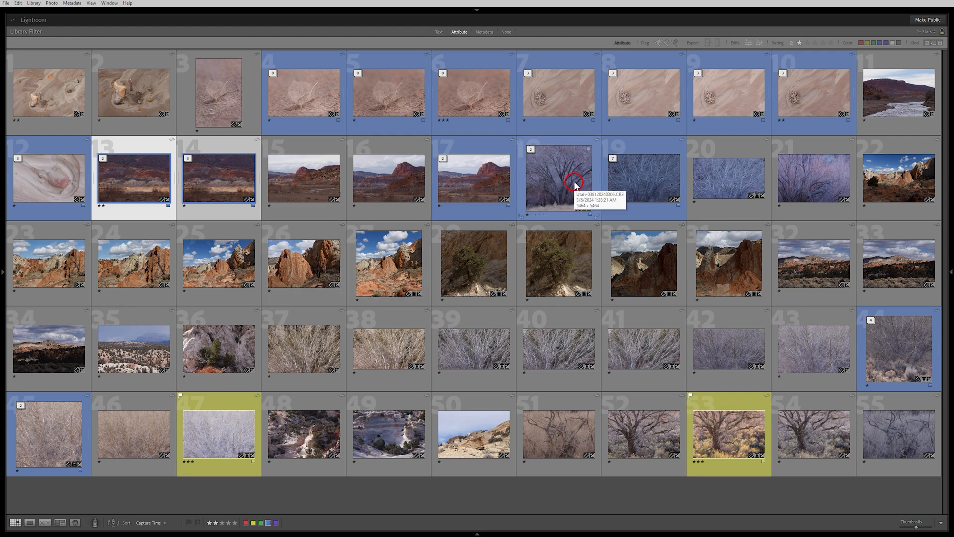
Select the first bare tree photo in the grid.
click(558, 181)
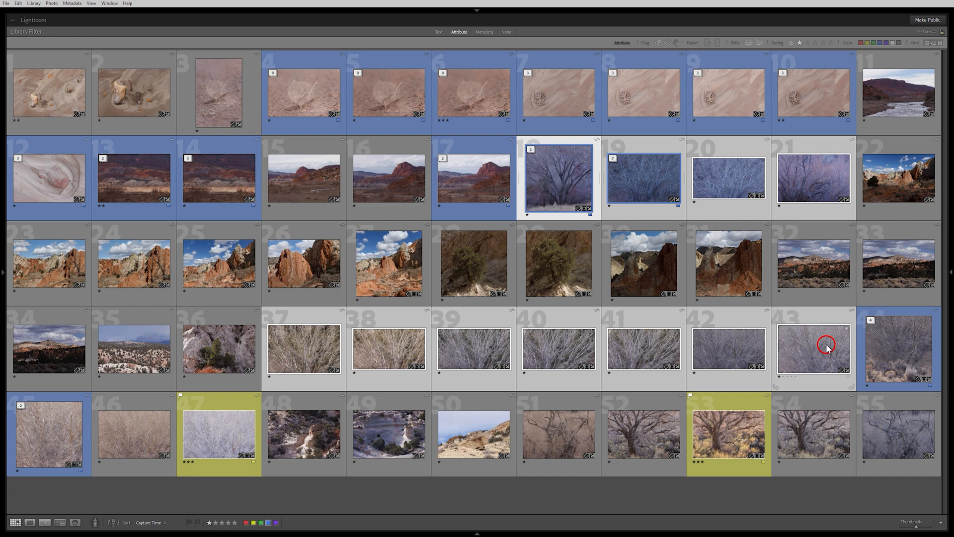
mouse_move(826, 347)
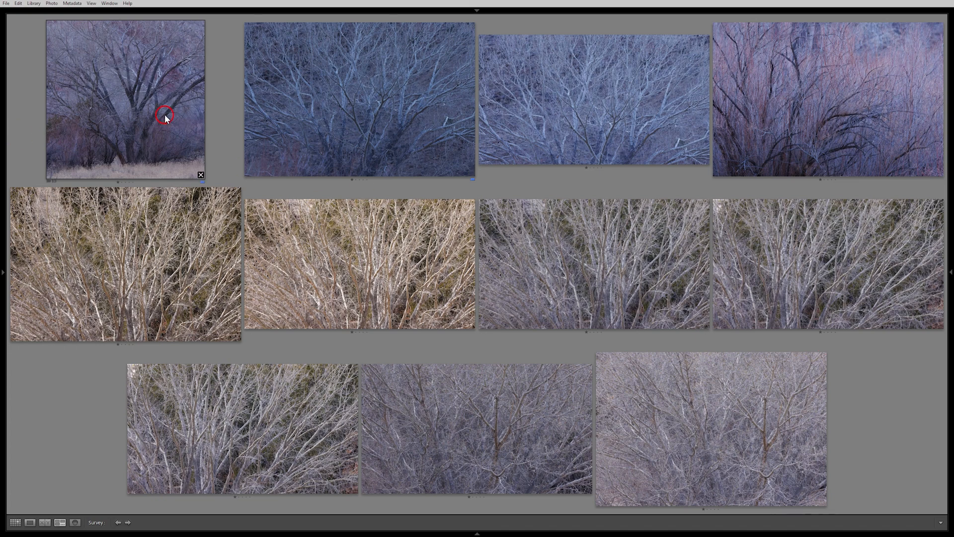
mouse_move(198, 172)
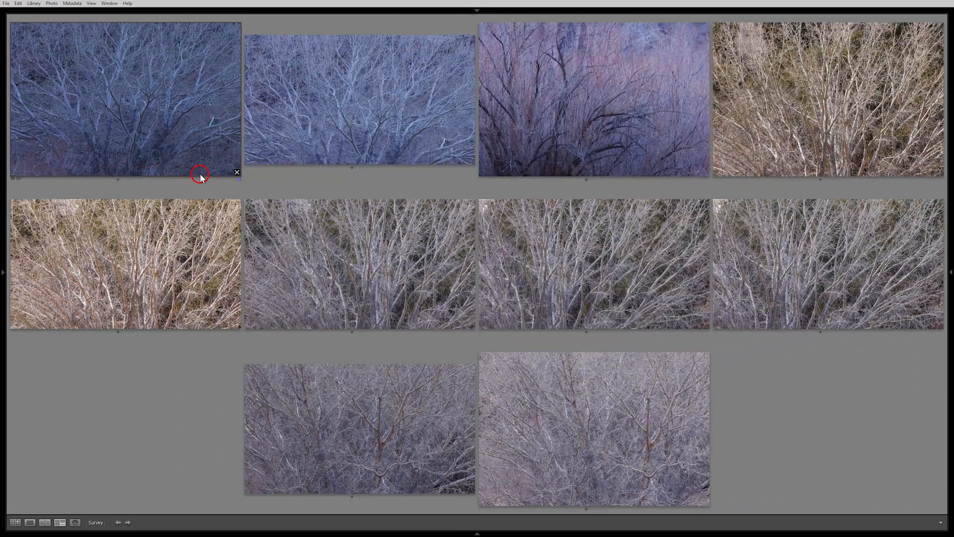
mouse_move(268, 102)
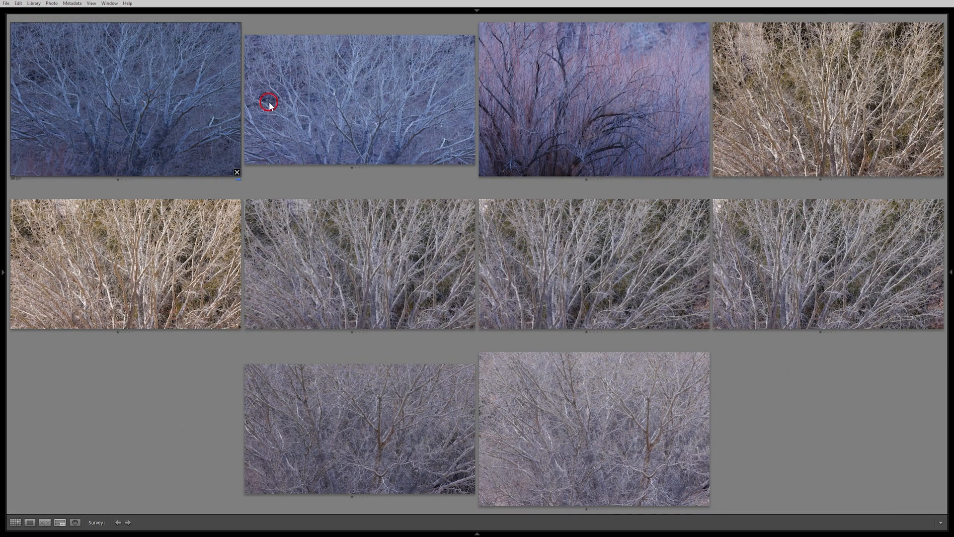
mouse_move(383, 113)
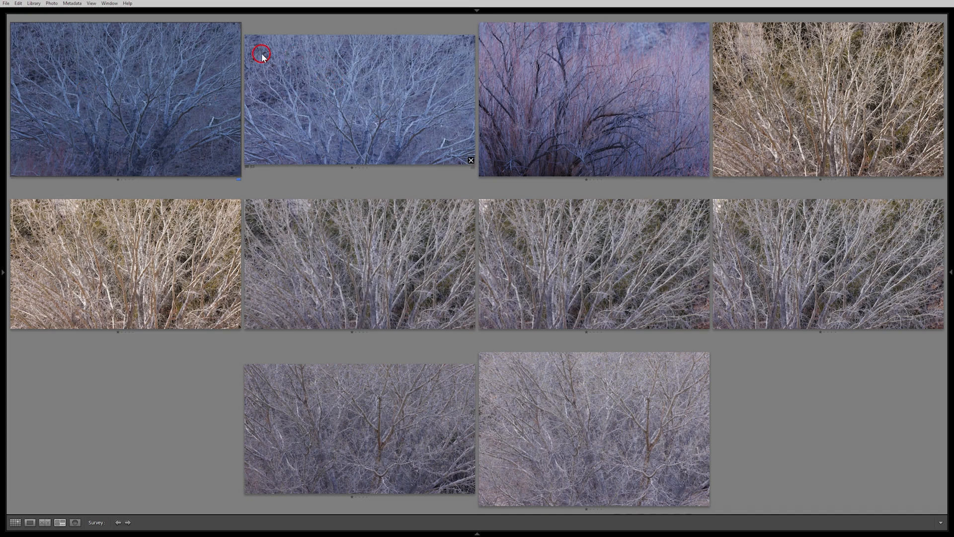
mouse_move(414, 119)
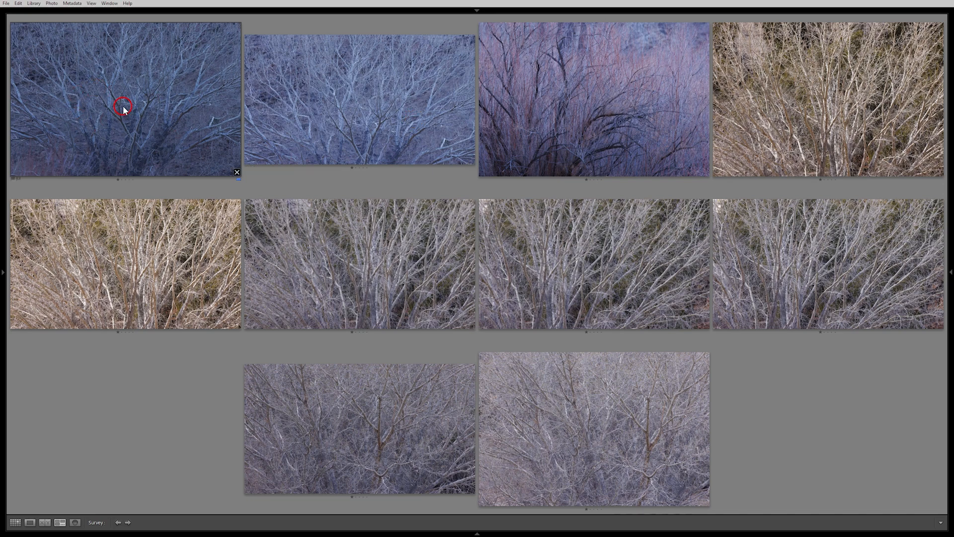
mouse_move(382, 101)
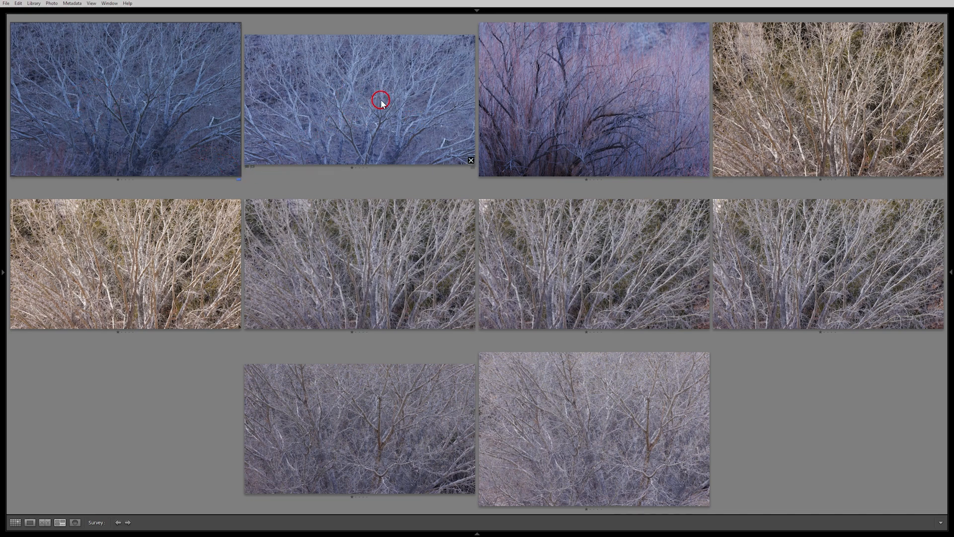
mouse_move(393, 105)
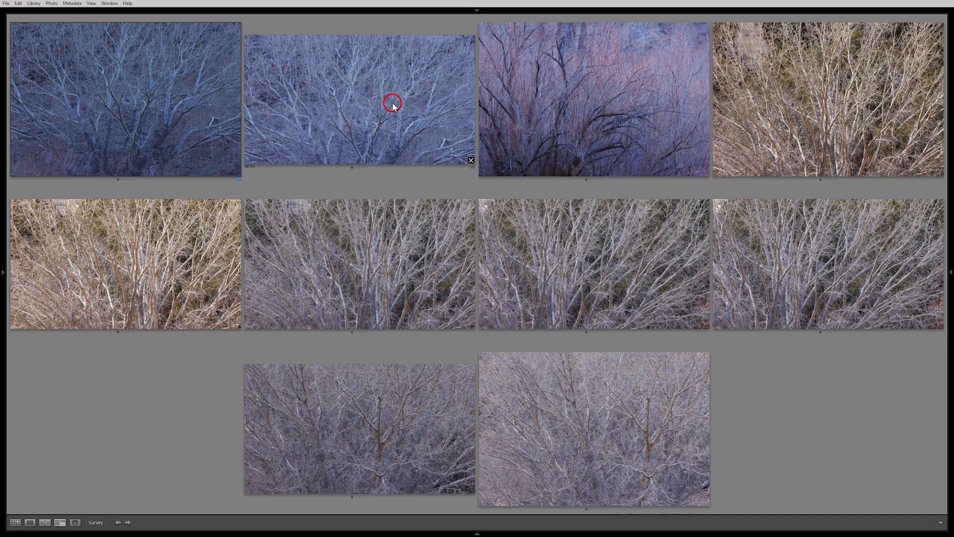
Drop the blue-toned branches shot and the purple-toned brush shot from Survey.
click(470, 160)
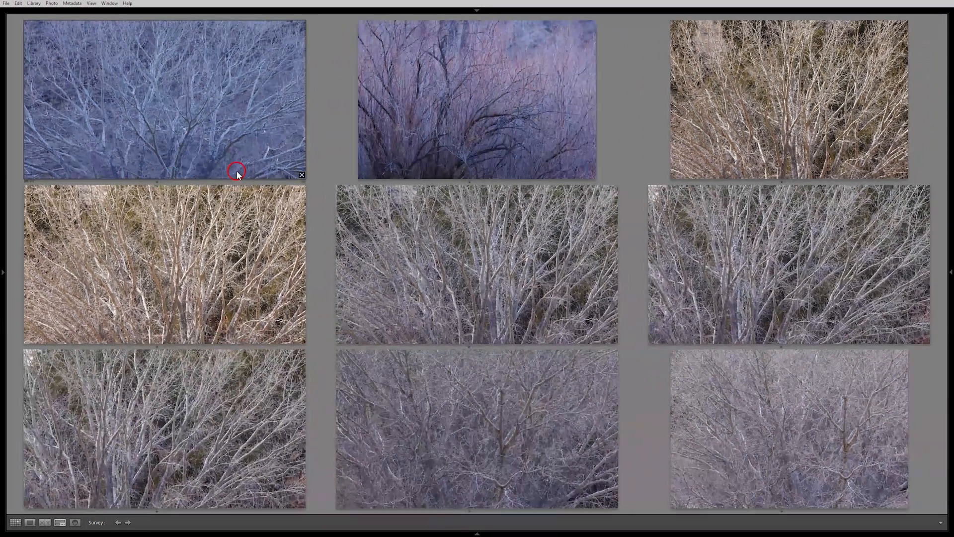
mouse_move(487, 125)
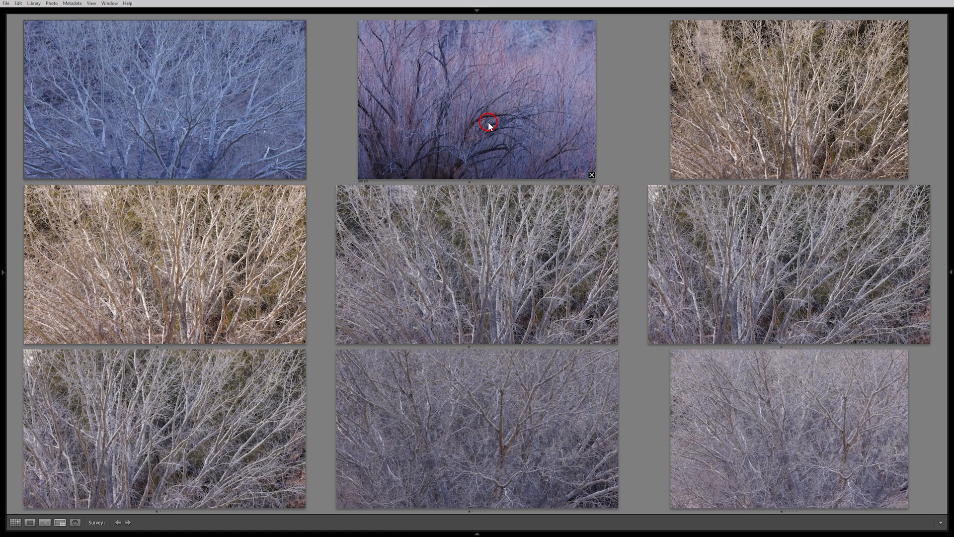
mouse_move(470, 107)
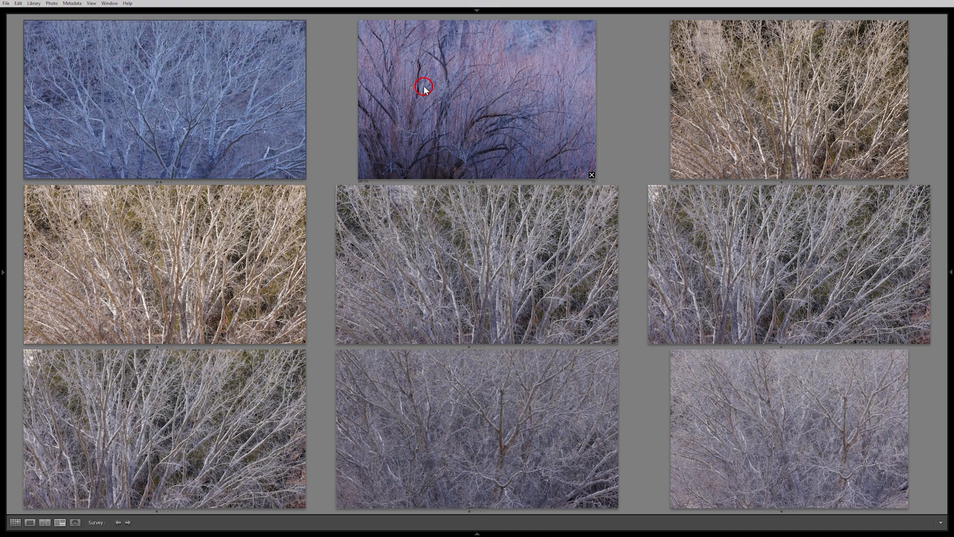
mouse_move(194, 100)
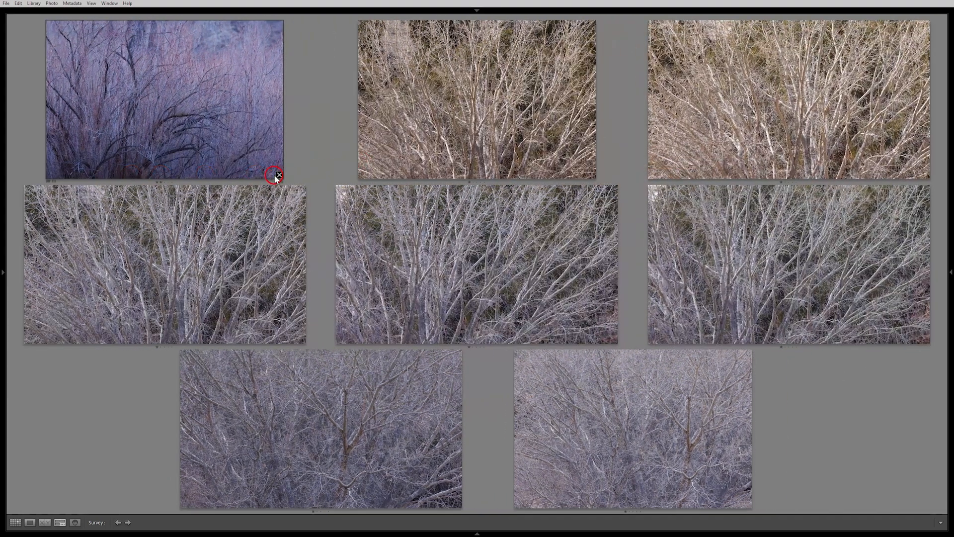
click(274, 175)
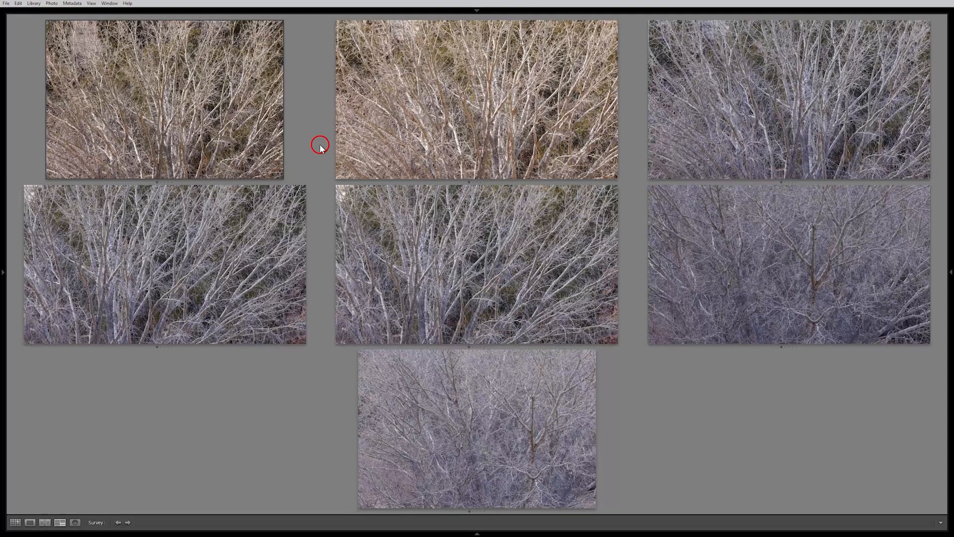
mouse_move(638, 225)
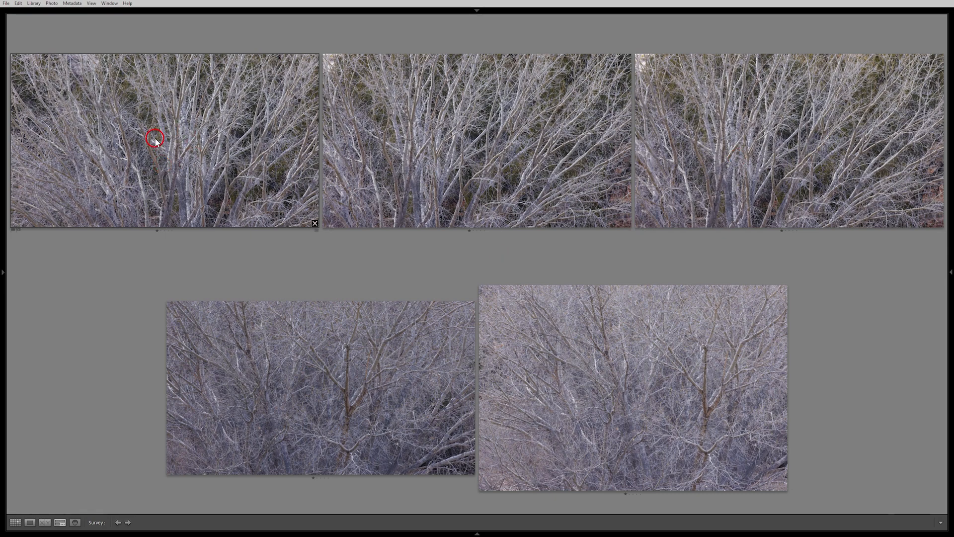
mouse_move(639, 395)
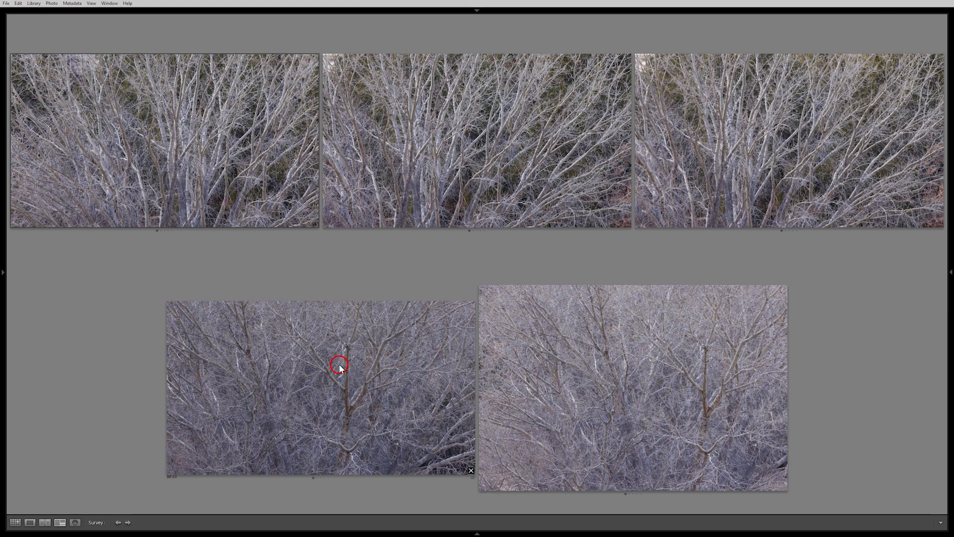
mouse_move(361, 368)
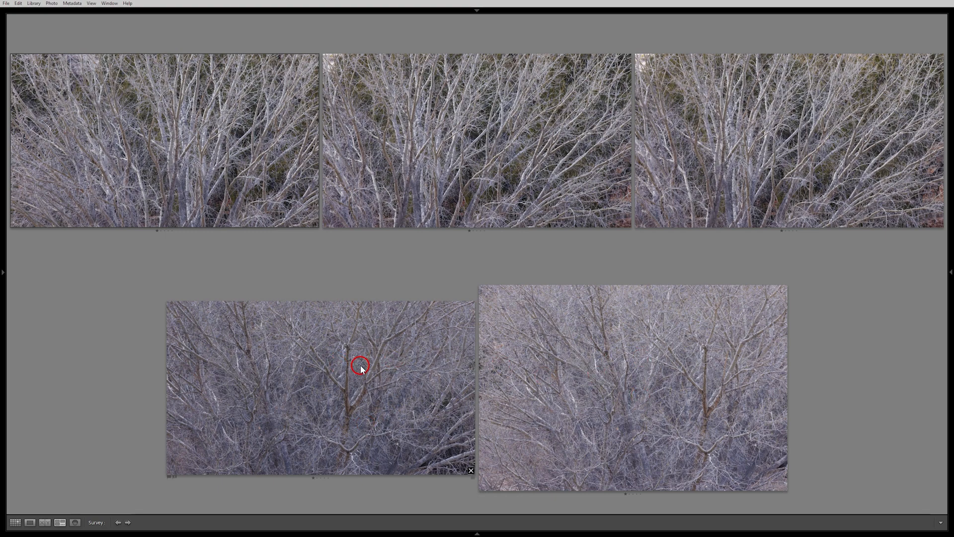
mouse_move(190, 147)
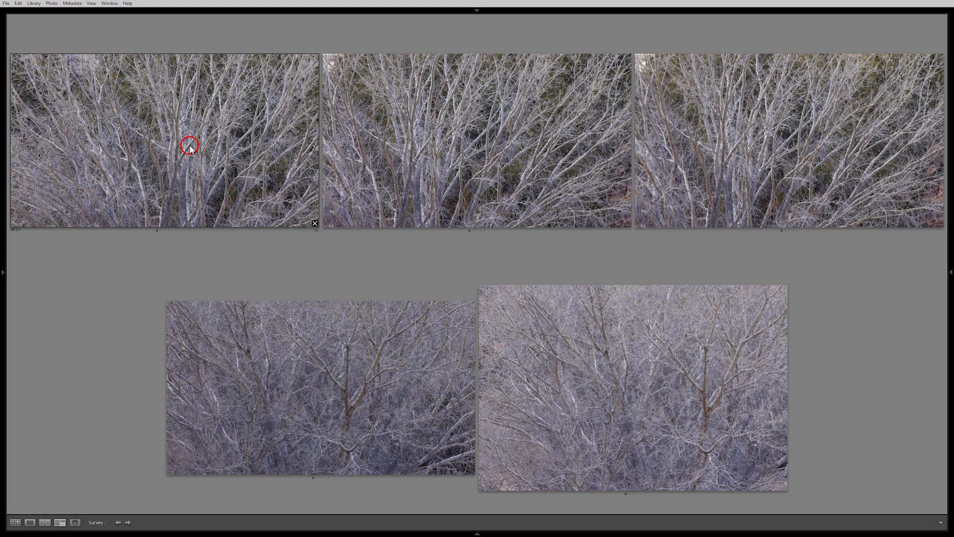
mouse_move(392, 135)
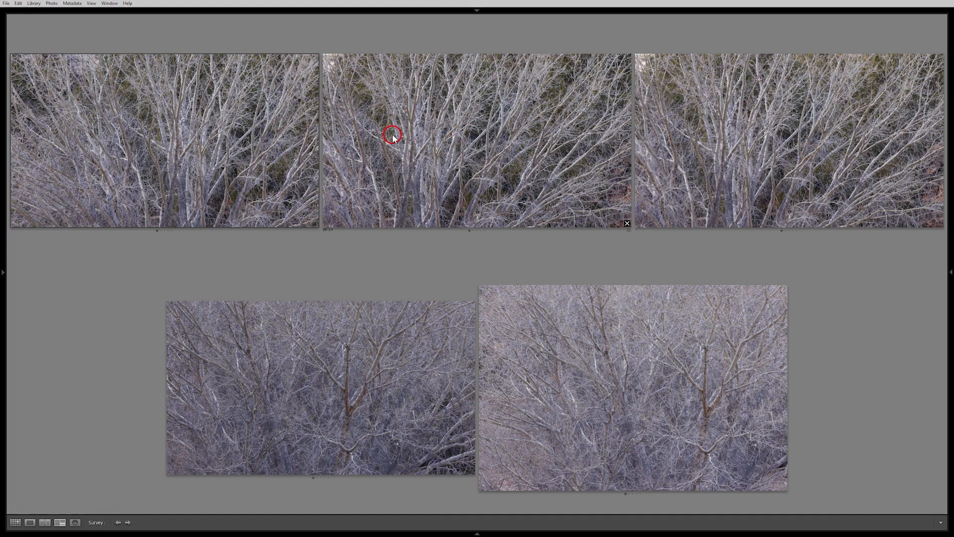
mouse_move(429, 150)
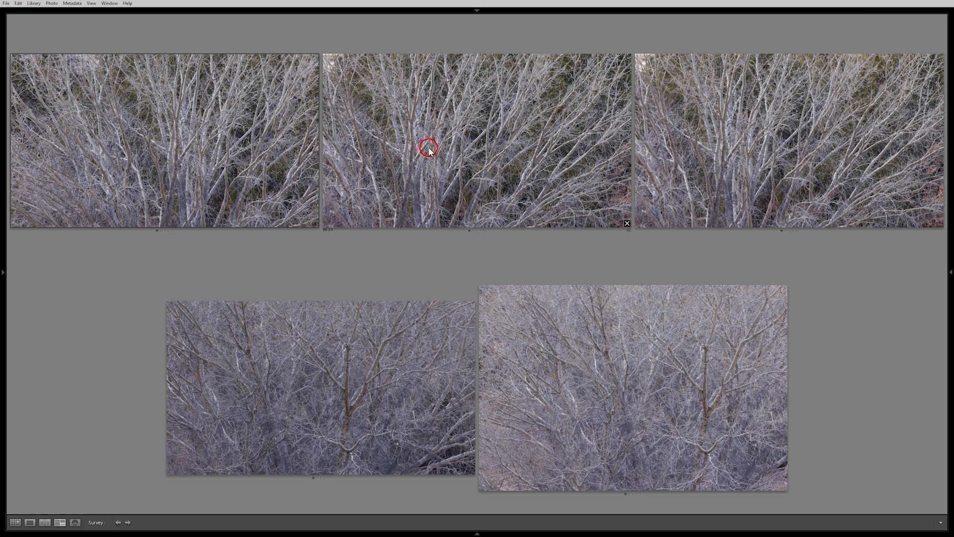
Drop two bright branch shots and rate the preferred one two stars.
click(627, 224)
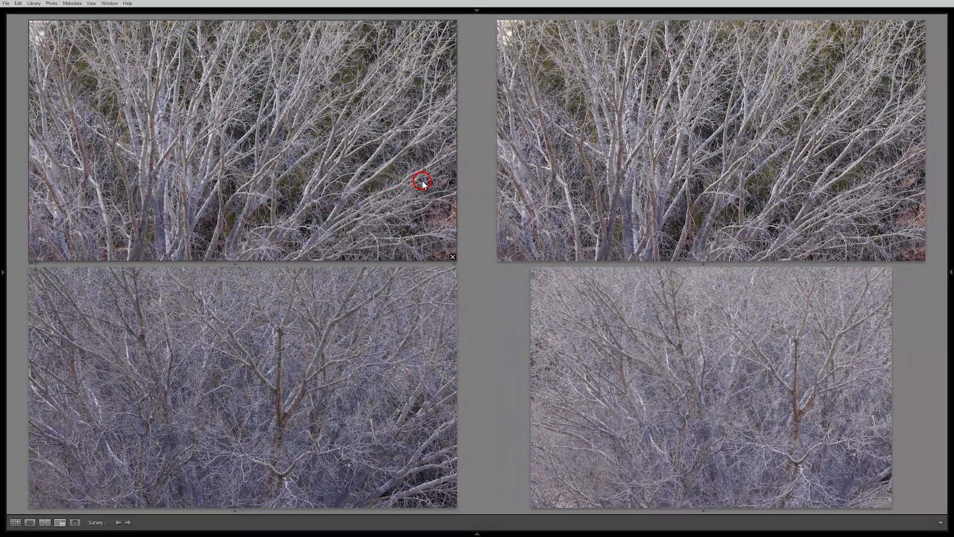
mouse_move(582, 144)
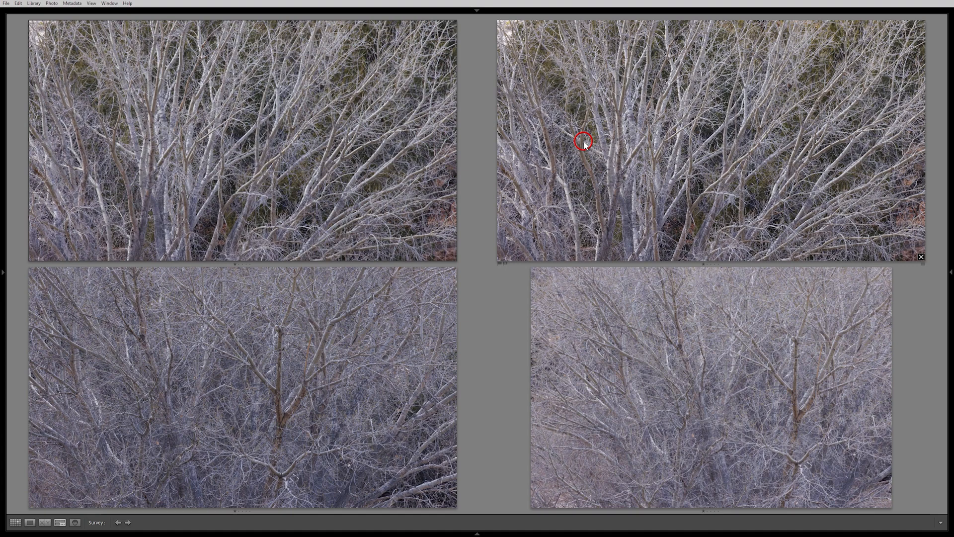
mouse_move(636, 176)
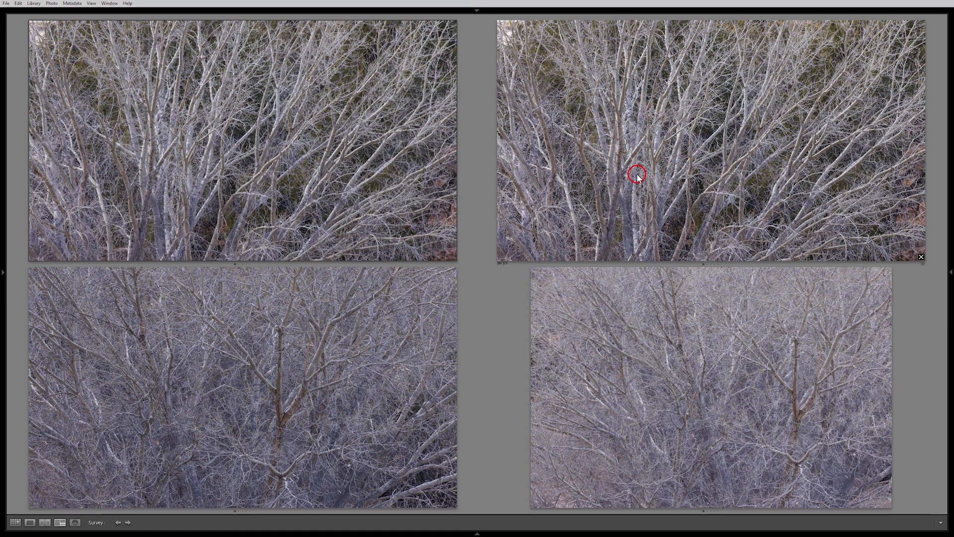
mouse_move(644, 127)
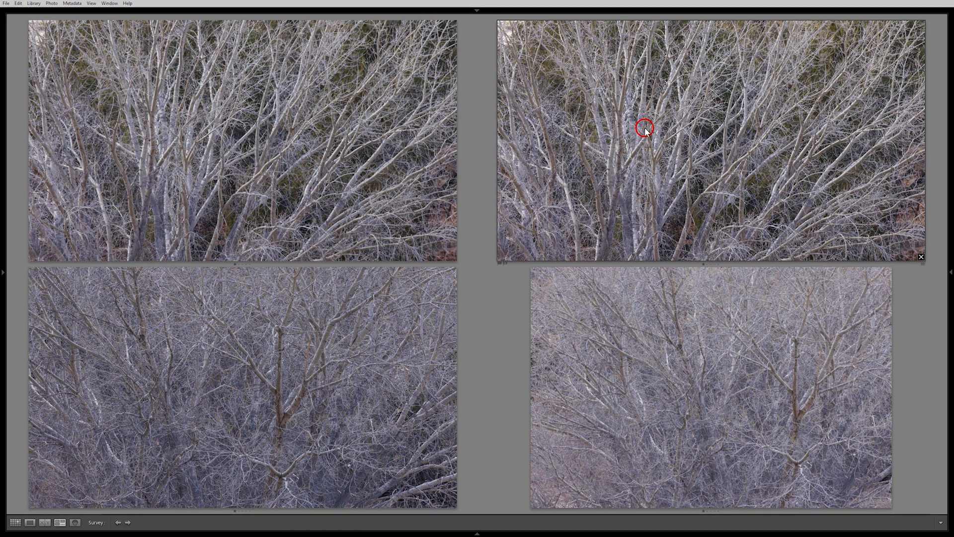
key(2)
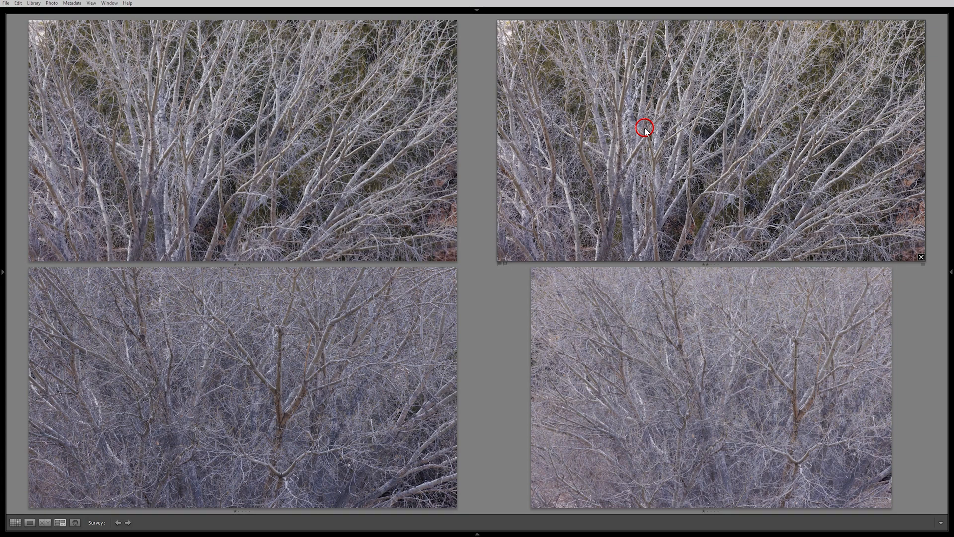
mouse_move(461, 256)
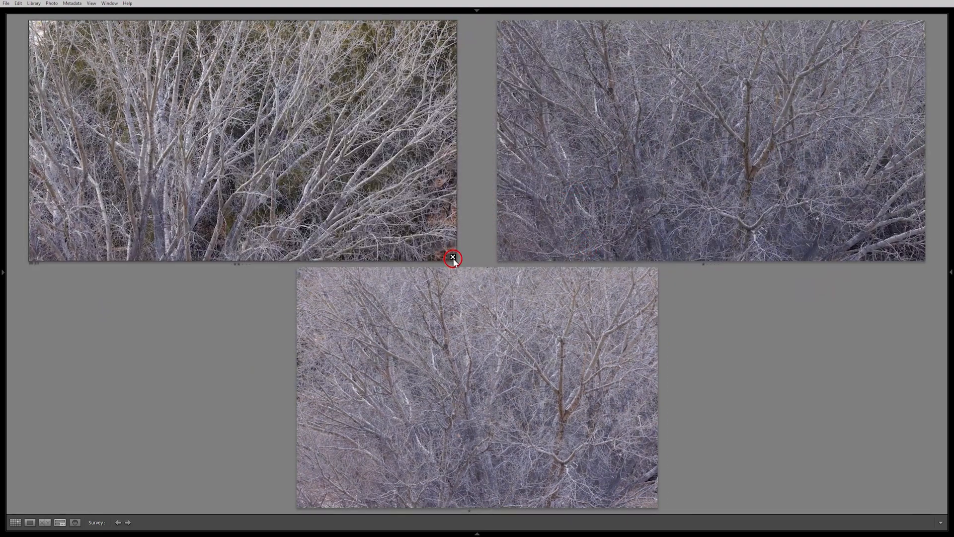
click(452, 257)
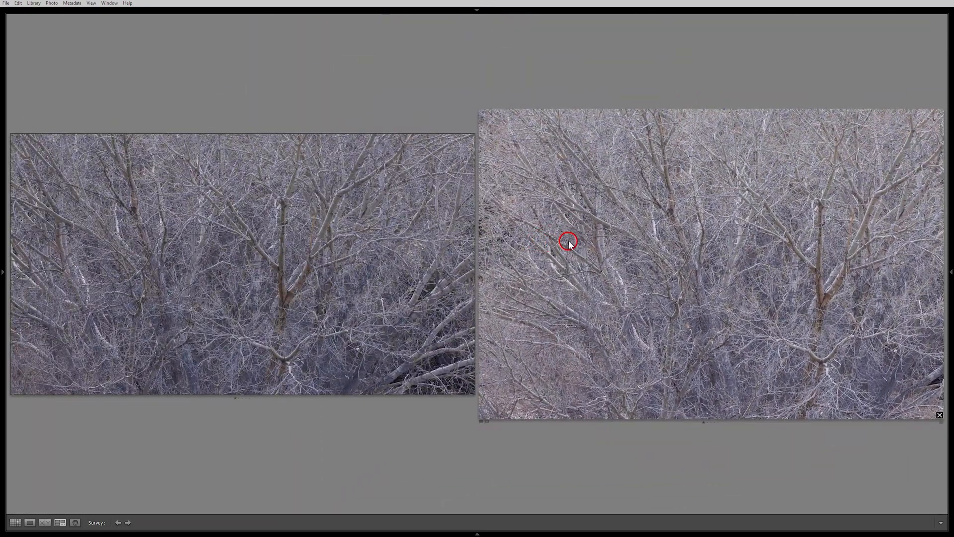
mouse_move(320, 237)
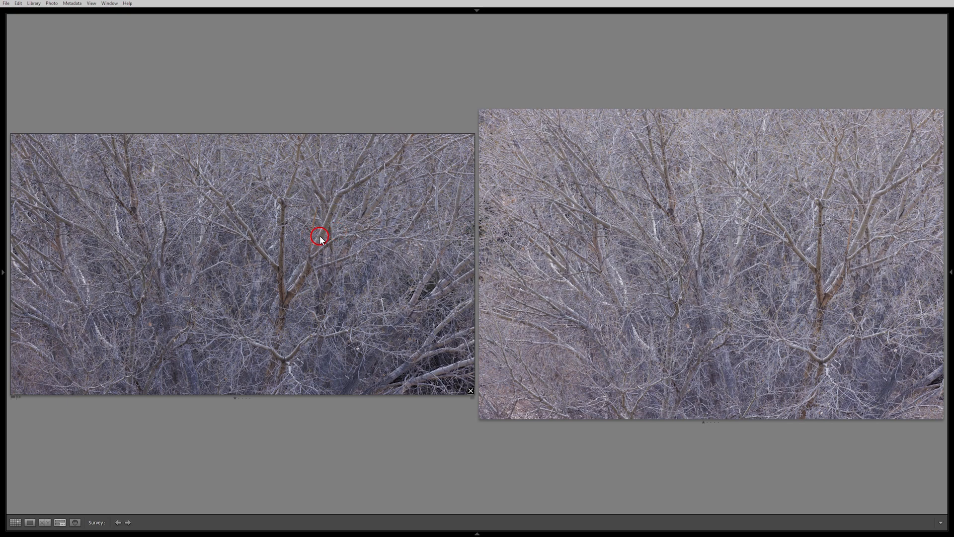
mouse_move(729, 234)
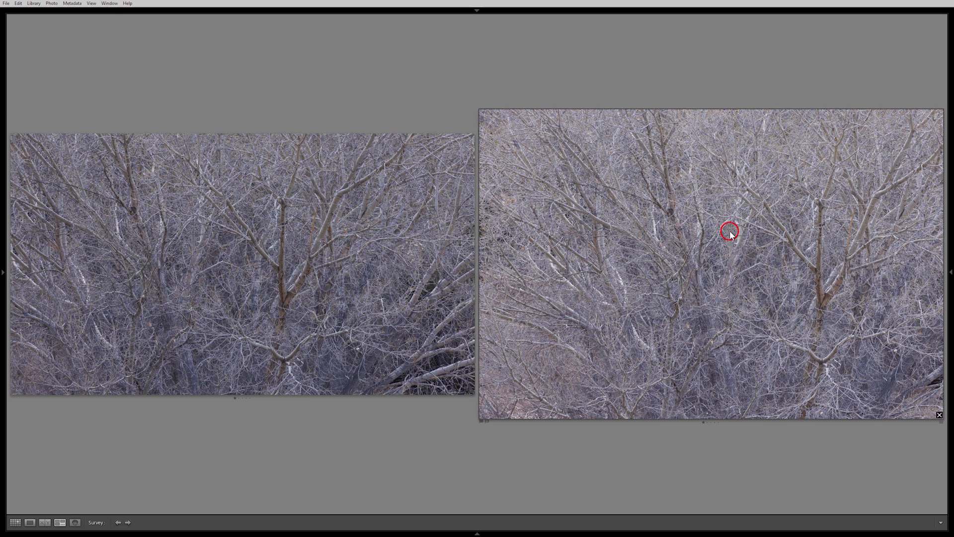
mouse_move(724, 321)
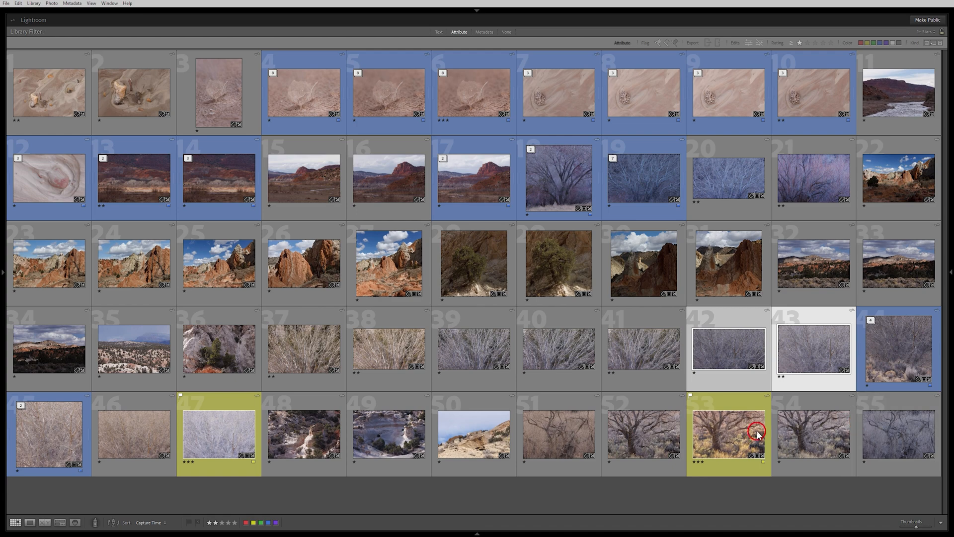
mouse_move(731, 434)
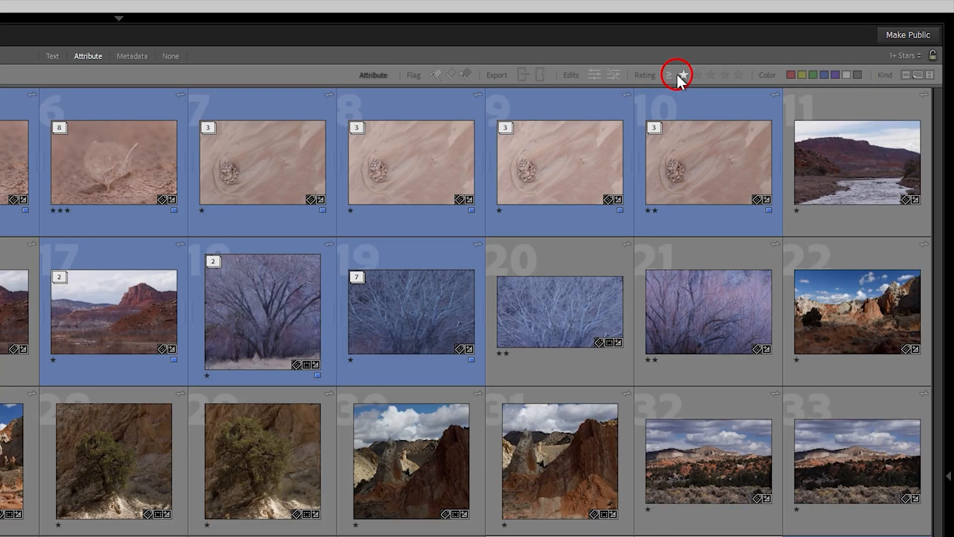
mouse_move(698, 74)
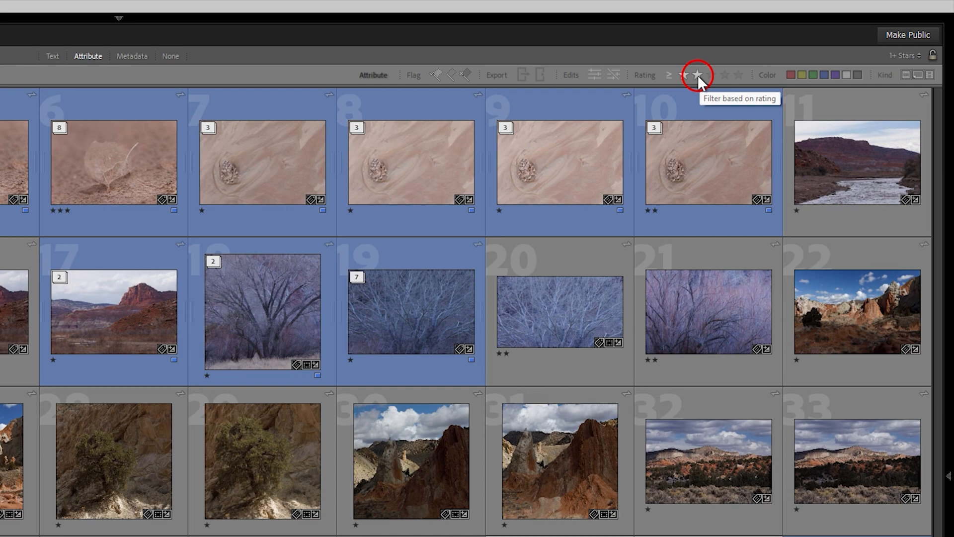
Set the Attribute rating filter to two stars or higher.
click(698, 74)
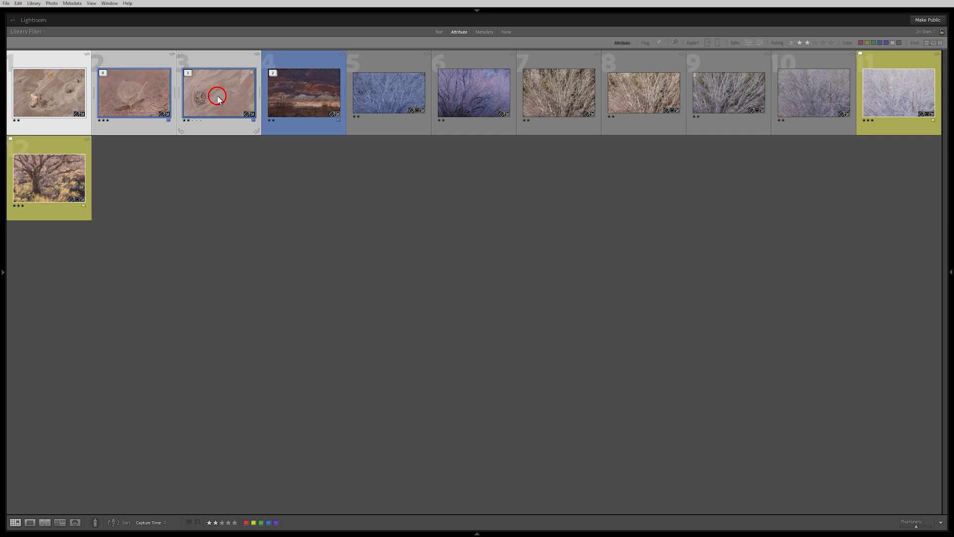
mouse_move(218, 97)
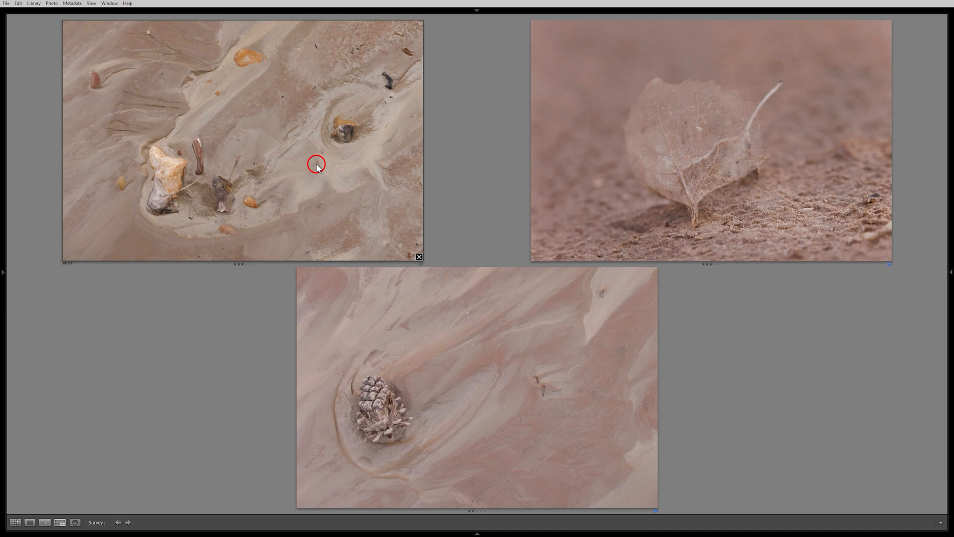
mouse_move(445, 380)
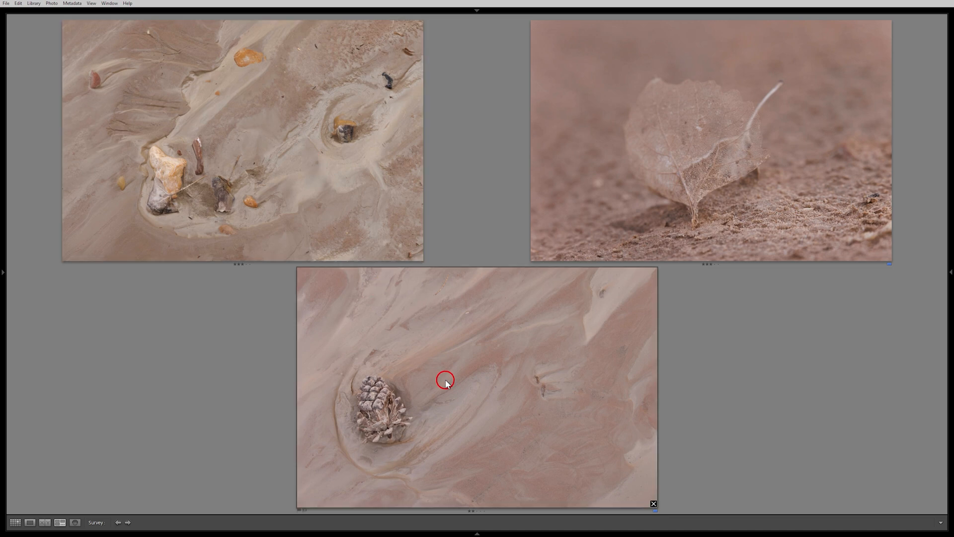
mouse_move(445, 381)
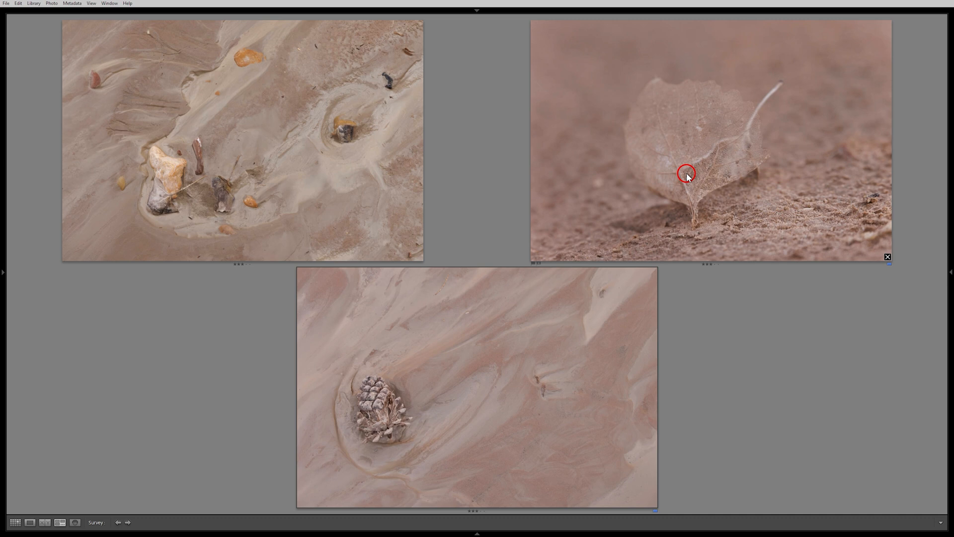
Select the leaf-in-sand close-up to give it a three-star rating.
click(15, 522)
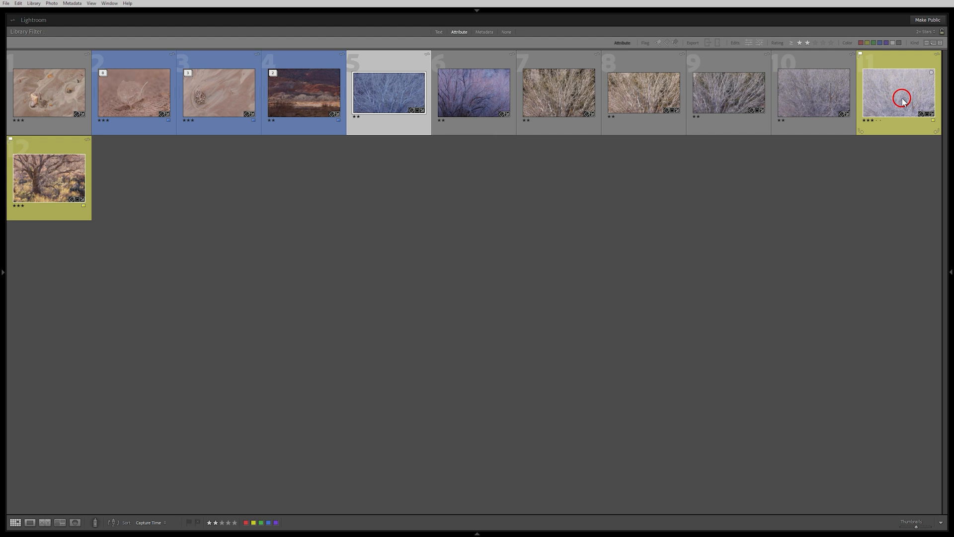
mouse_move(903, 98)
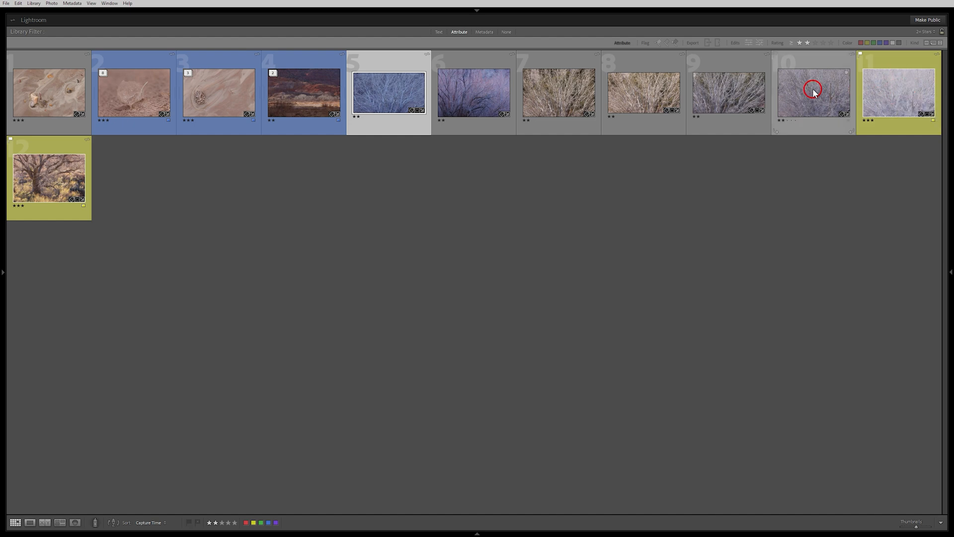
mouse_move(813, 92)
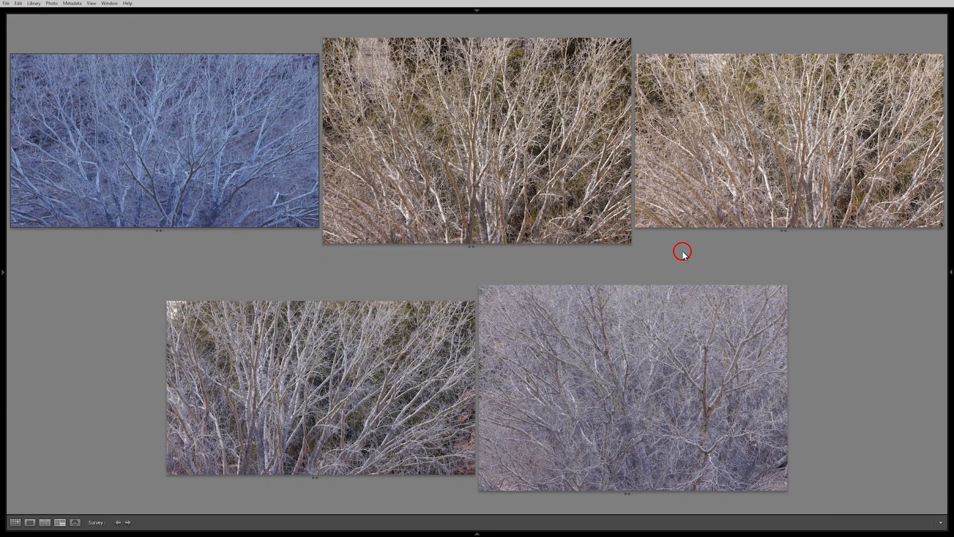
mouse_move(804, 161)
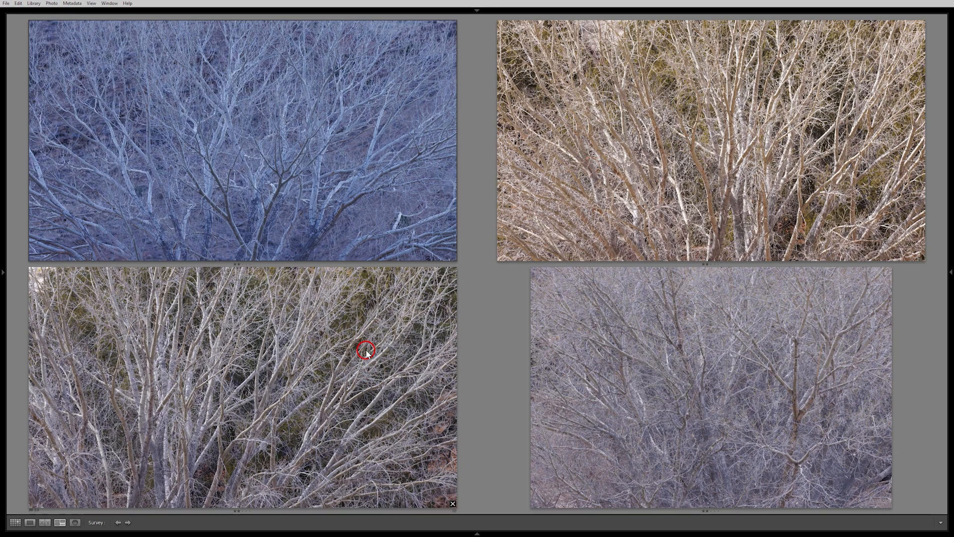
mouse_move(333, 358)
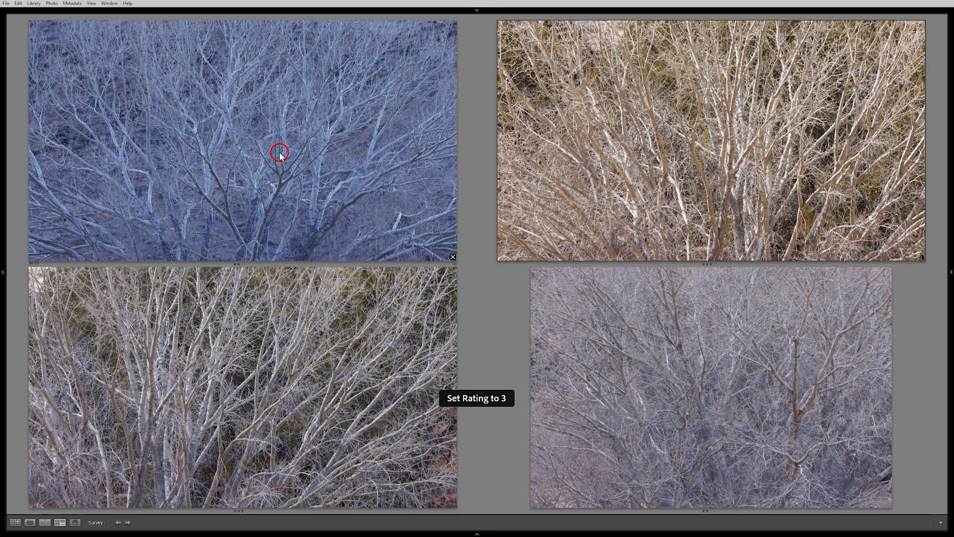
mouse_move(214, 150)
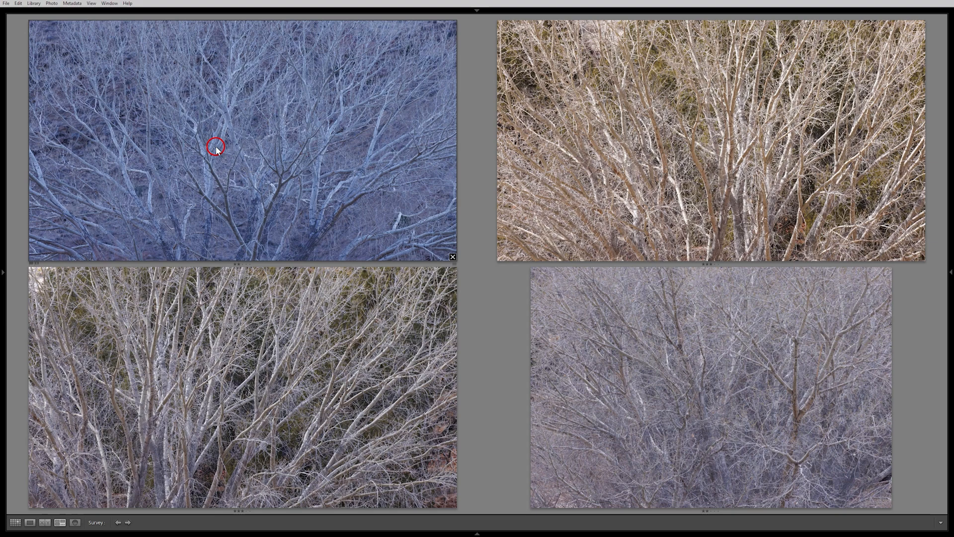